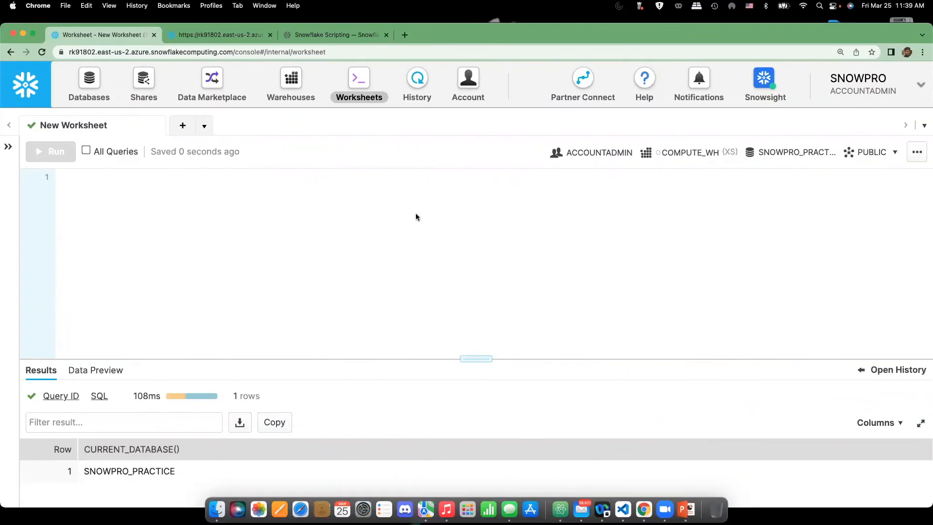
Type a declare block declaring result varchar2, with begin and end; lines.
left_click(58, 177)
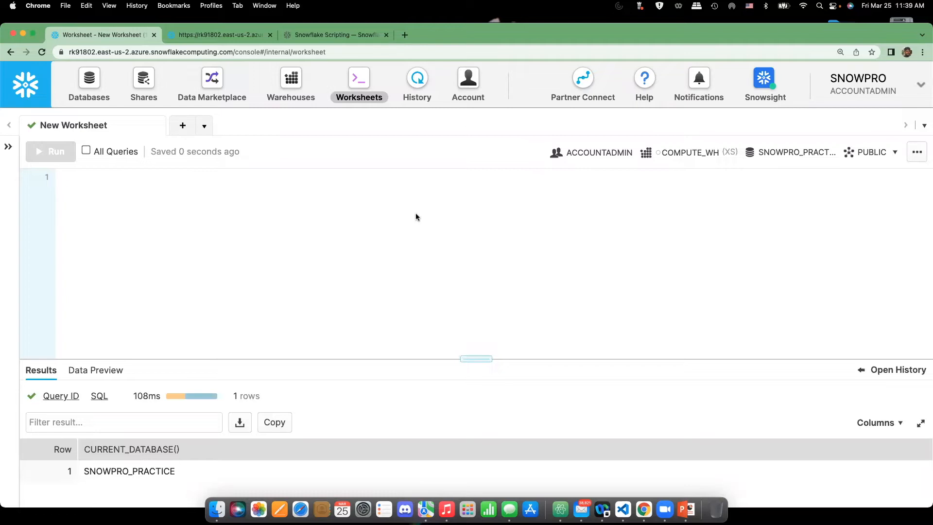
type("declare")
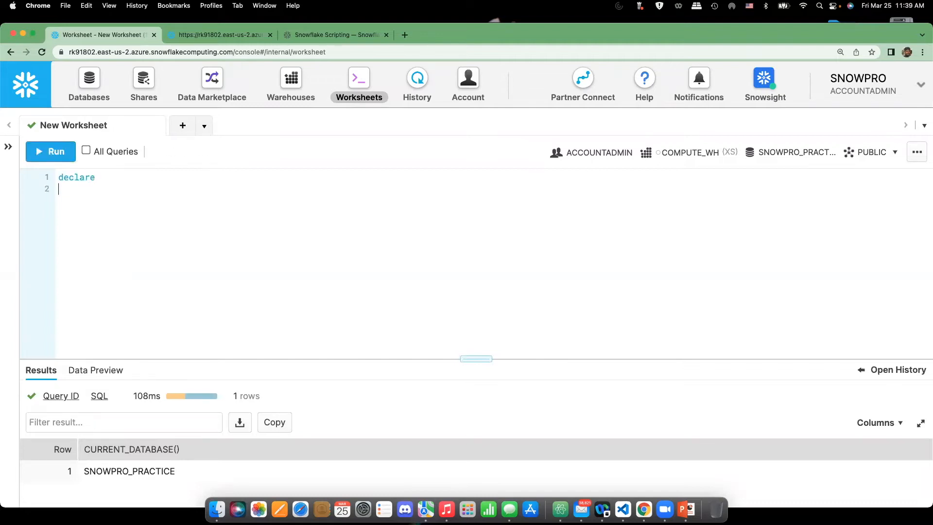
type("begin")
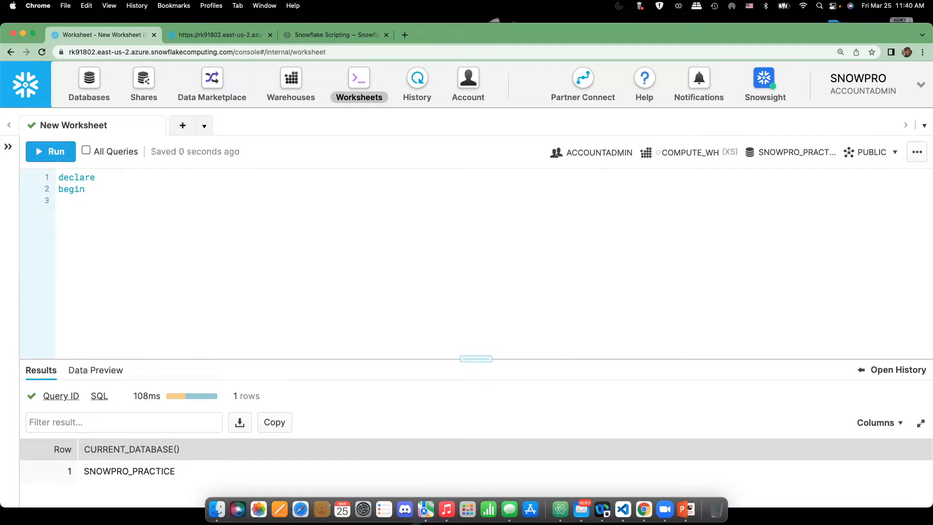
type("end")
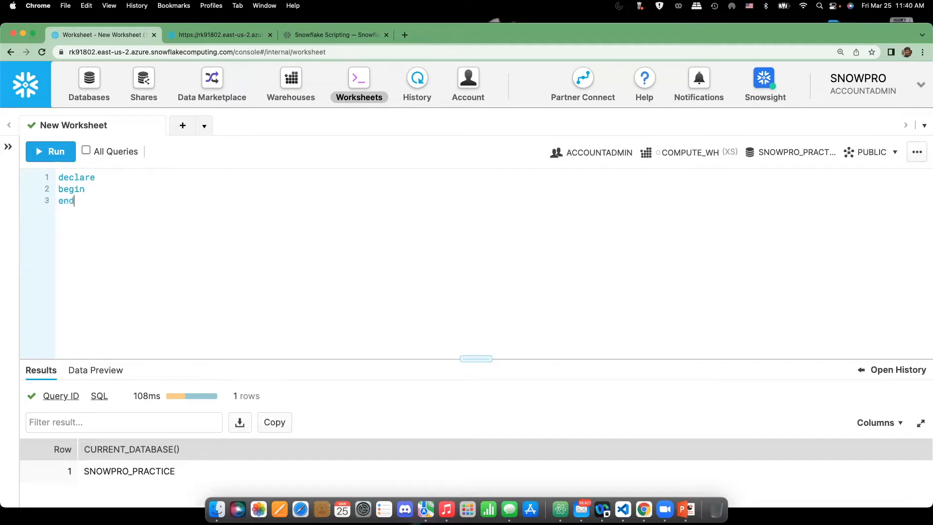
type(";")
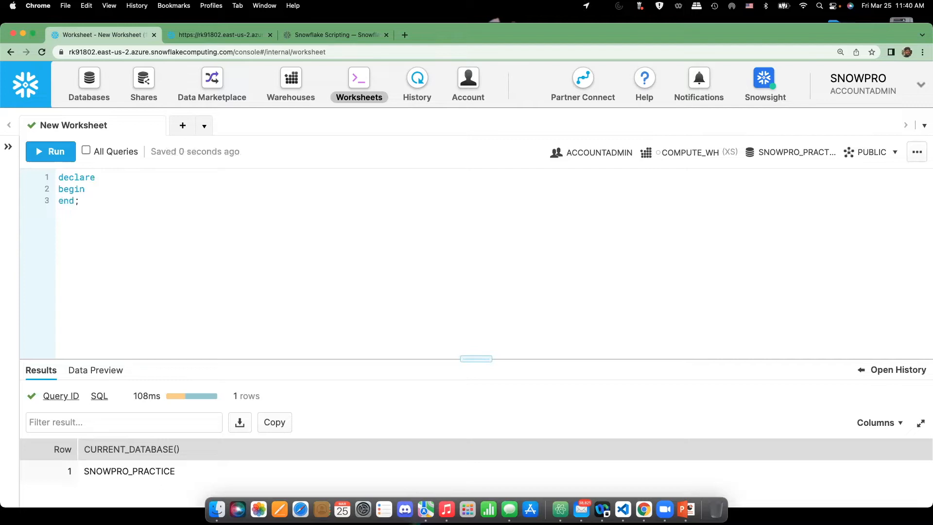
mouse_move(158, 178)
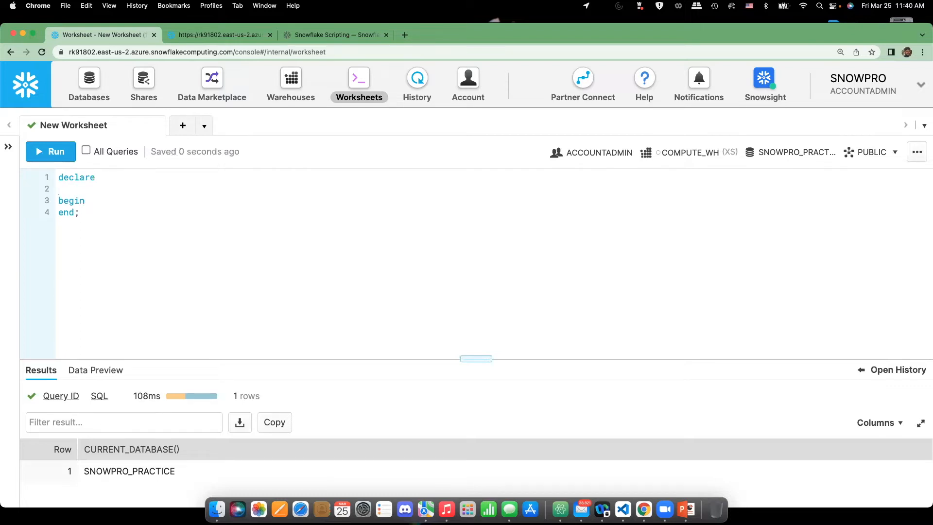
type("result")
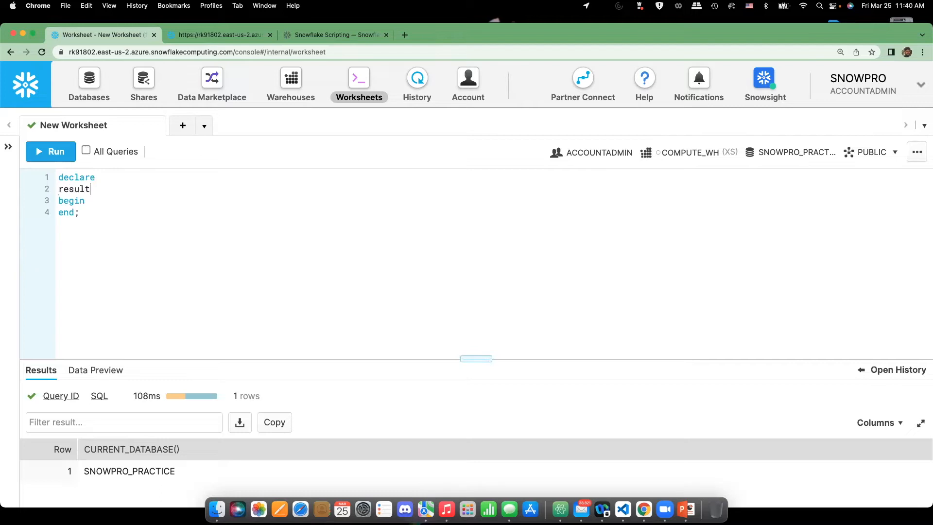
type("\" \"")
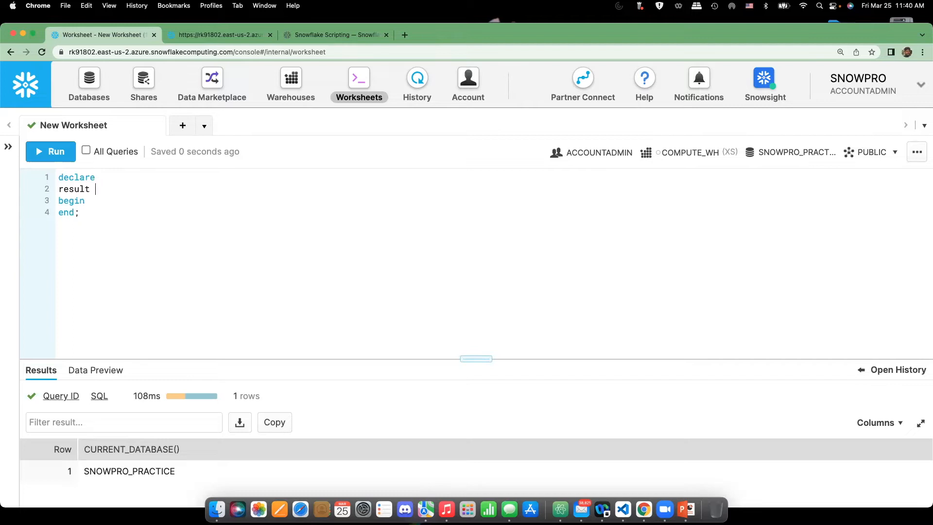
type("varc")
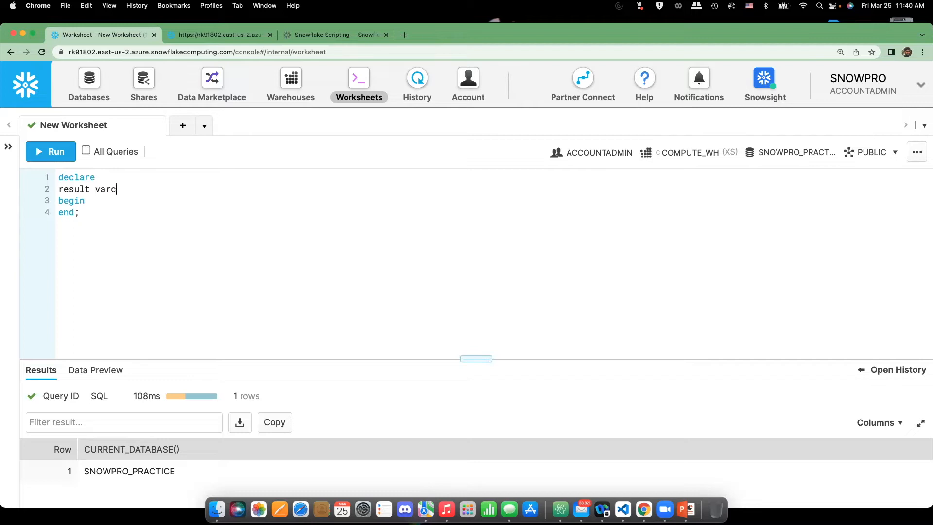
type("har2'")
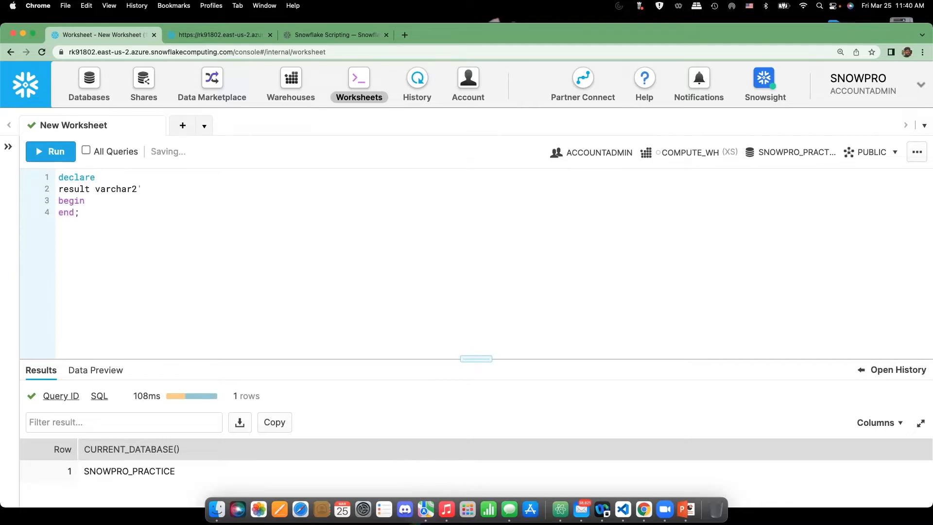
type(";")
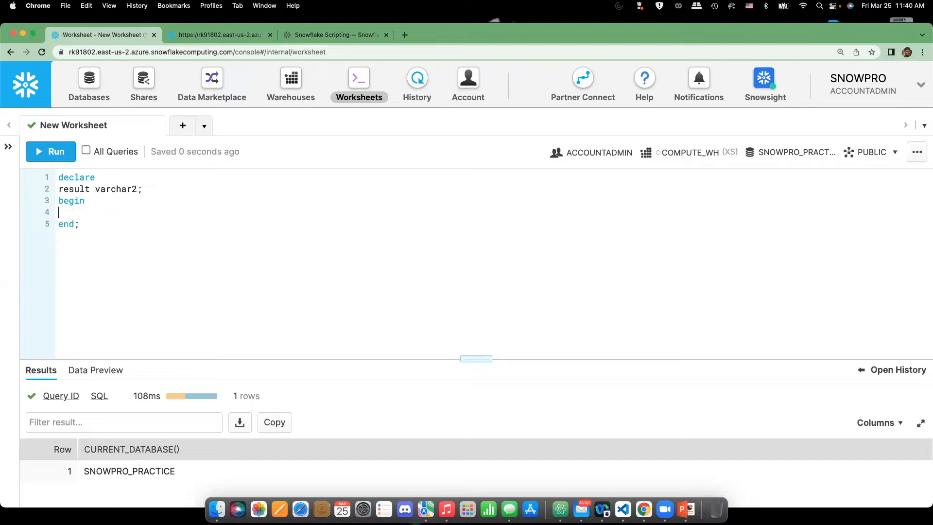
Add create table emp(empno number, ename varchar2(30)) inside the block.
type("create tabl")
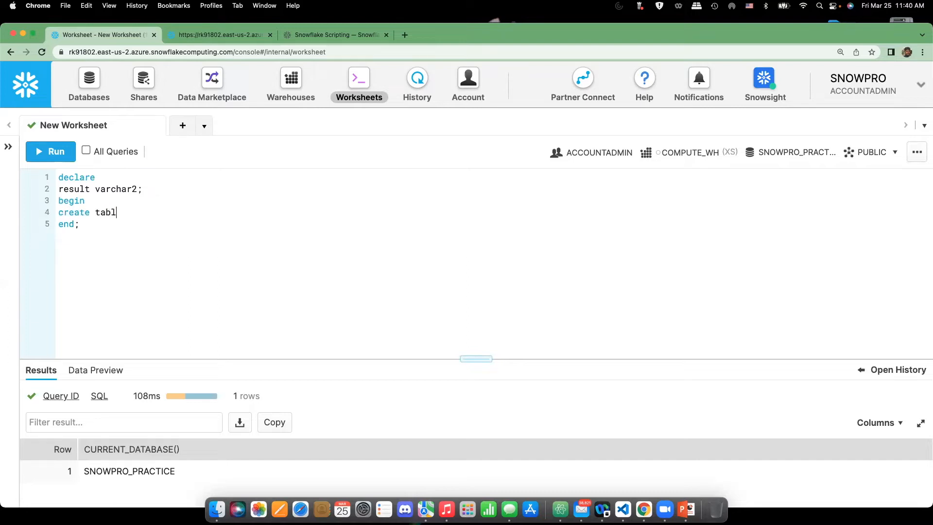
type("e emp")
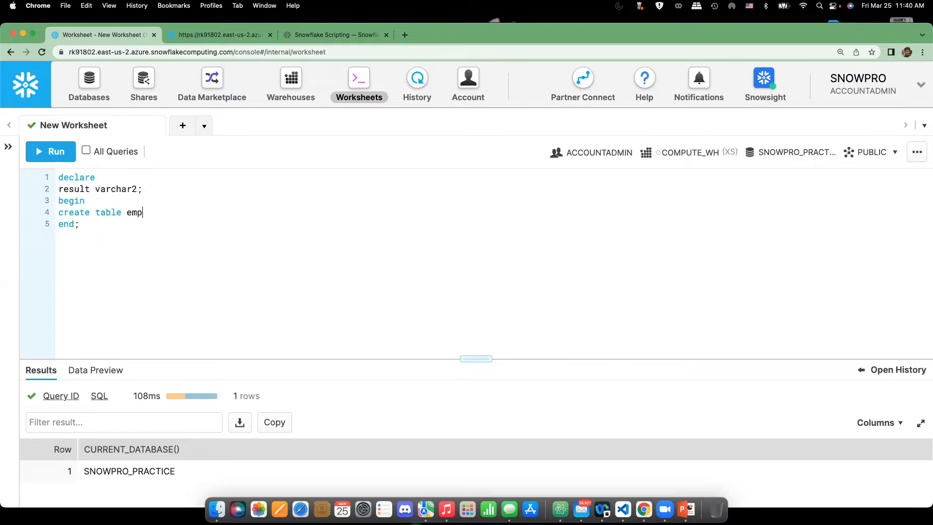
type("(empno number,")
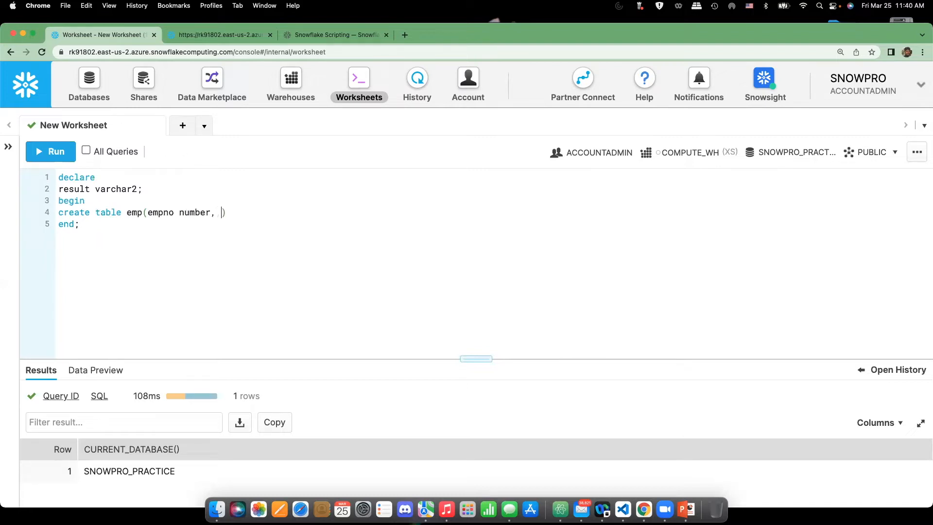
type("ename")
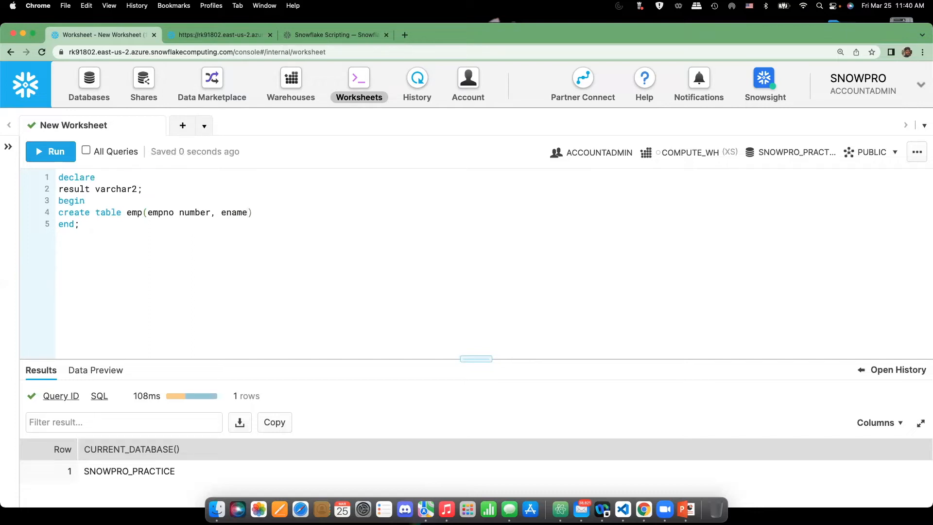
type("v")
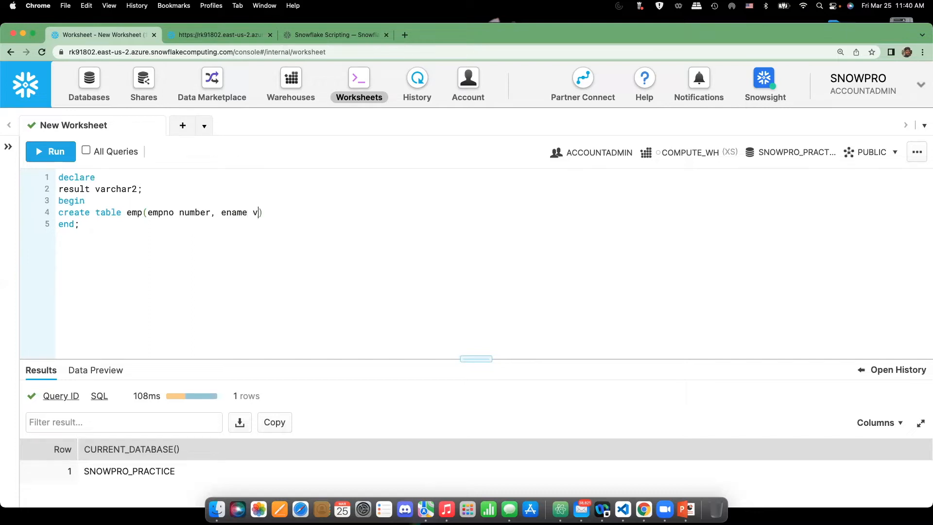
type("archar2")
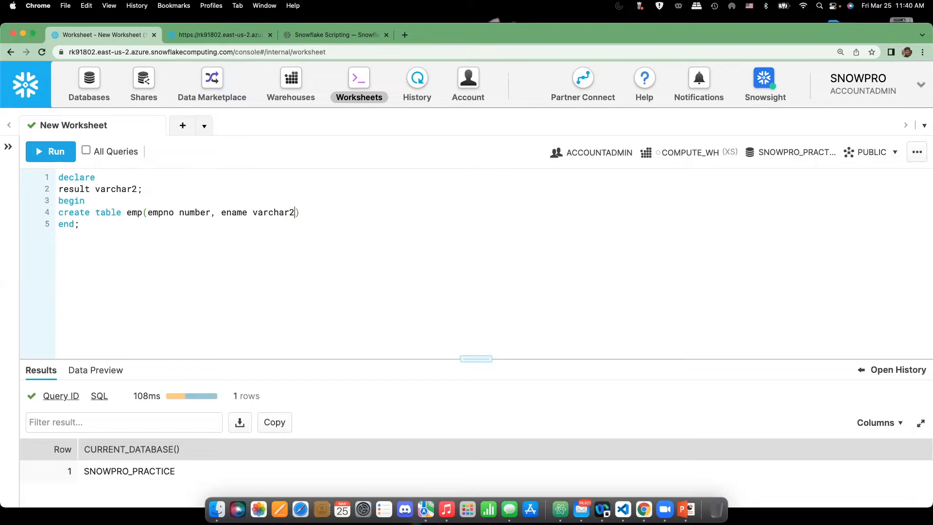
type("(")
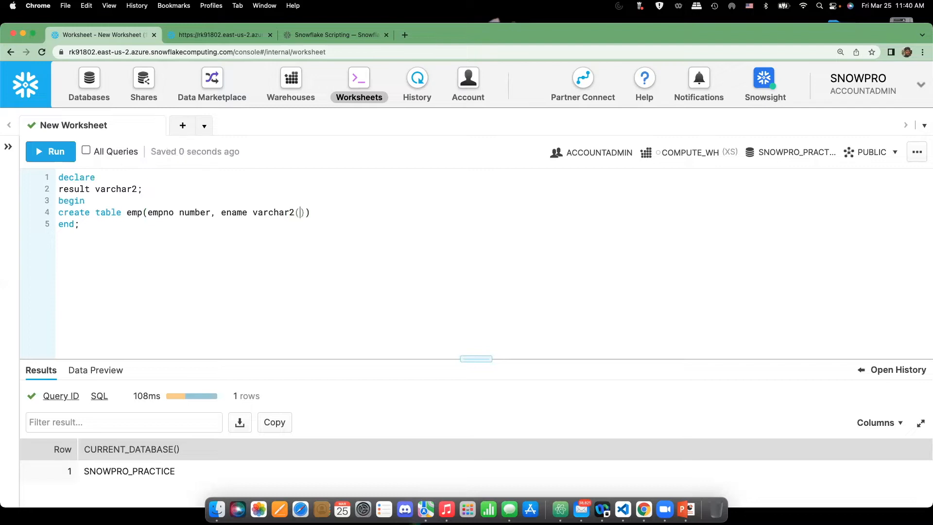
type("30")
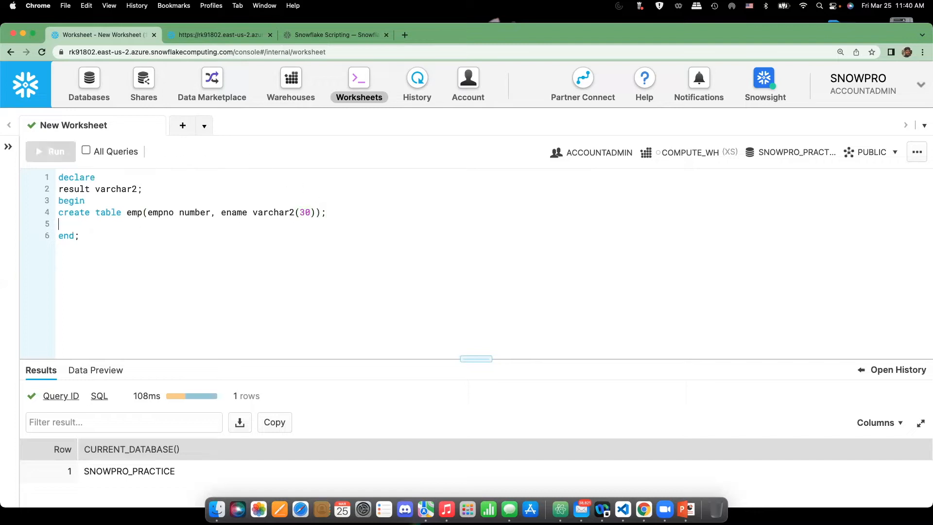
Add create table dept(deptno number, dname varchar2(30)) and start a new line.
type("create t")
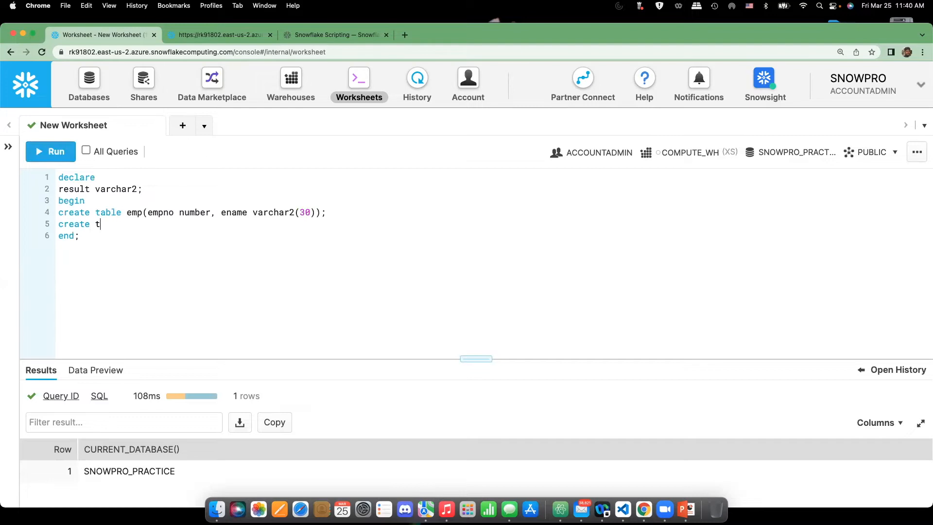
type("able")
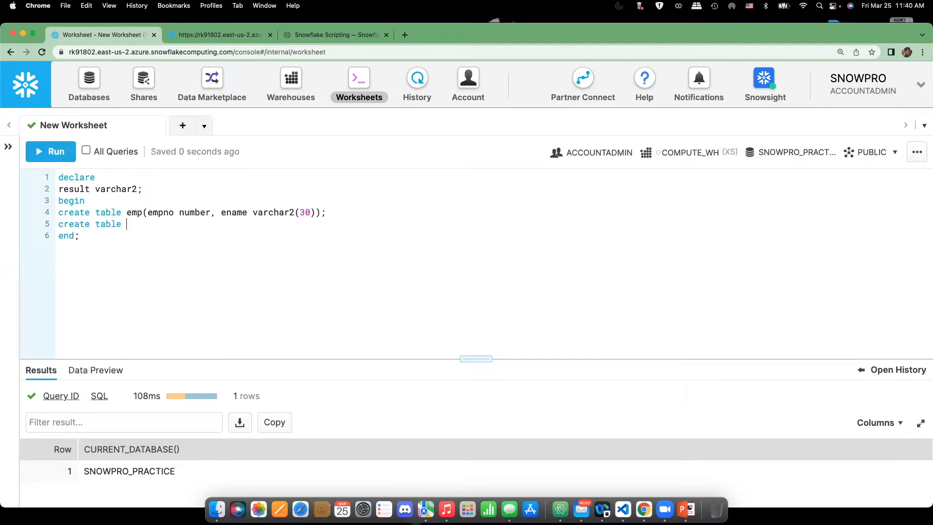
type("dept")
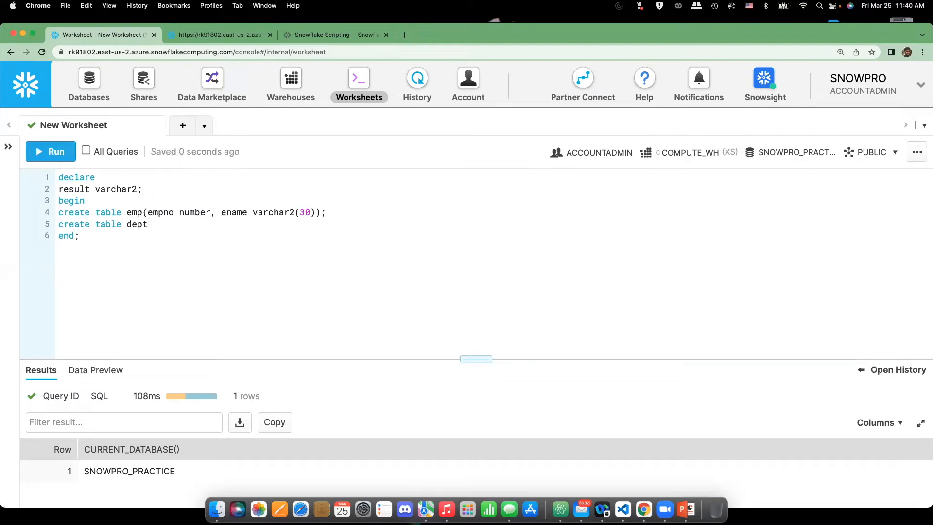
type("(deptno number")
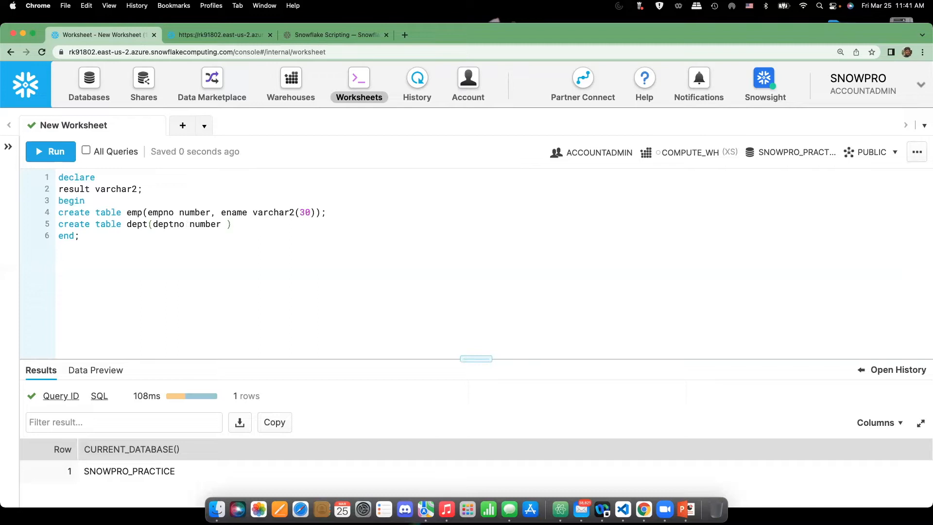
type(",dname varchar2(")
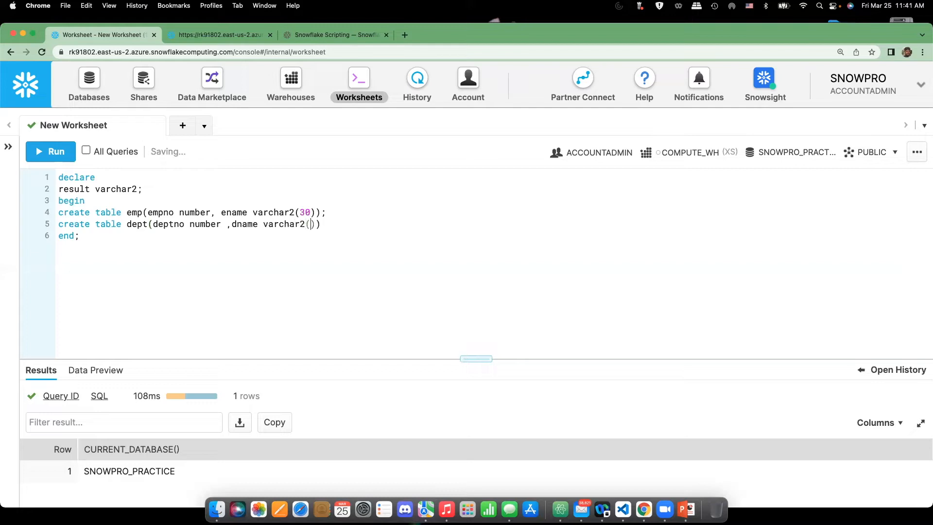
type("30")
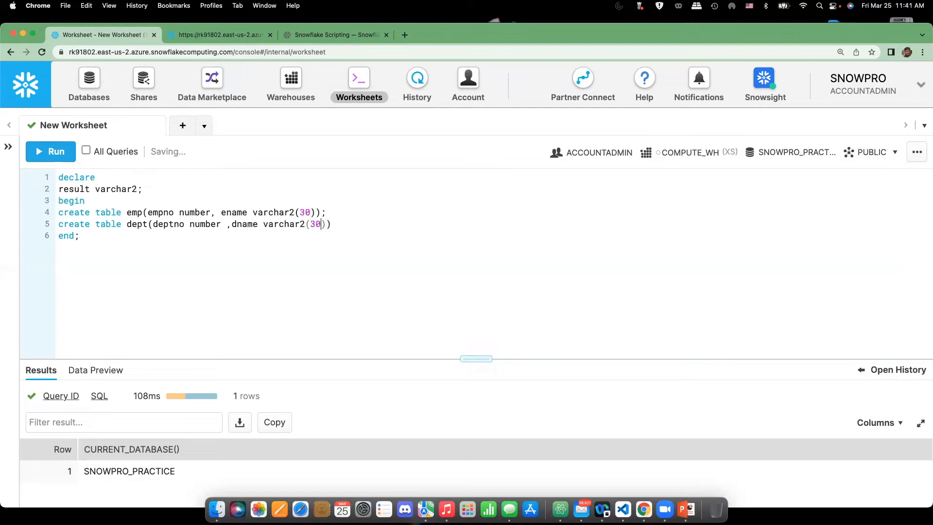
type(";")
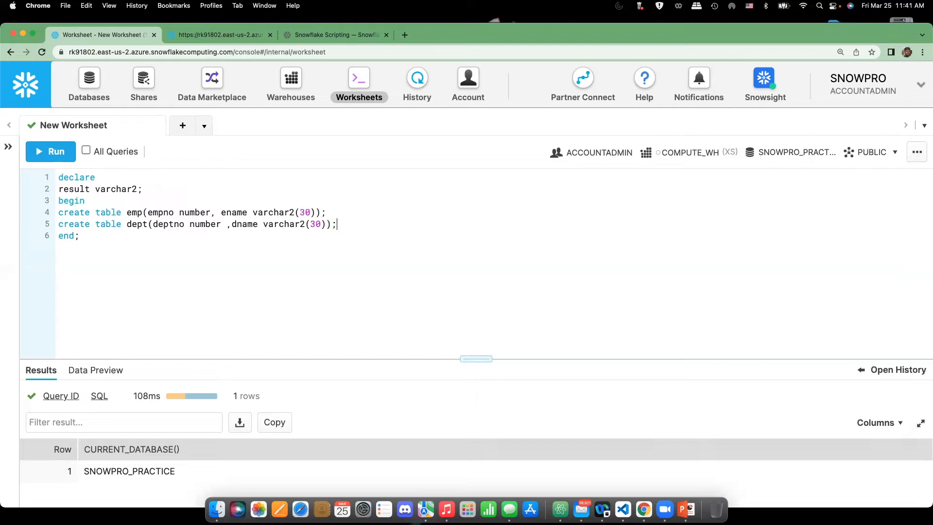
key("enter")
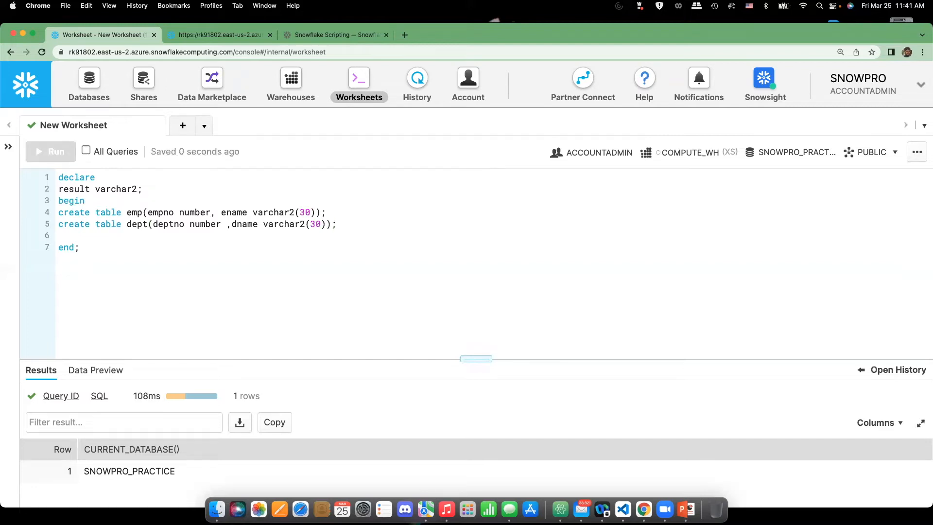
Type insert into emp values(1234,'Adam'),(1235,'Smith'); inside the block.
type("ins")
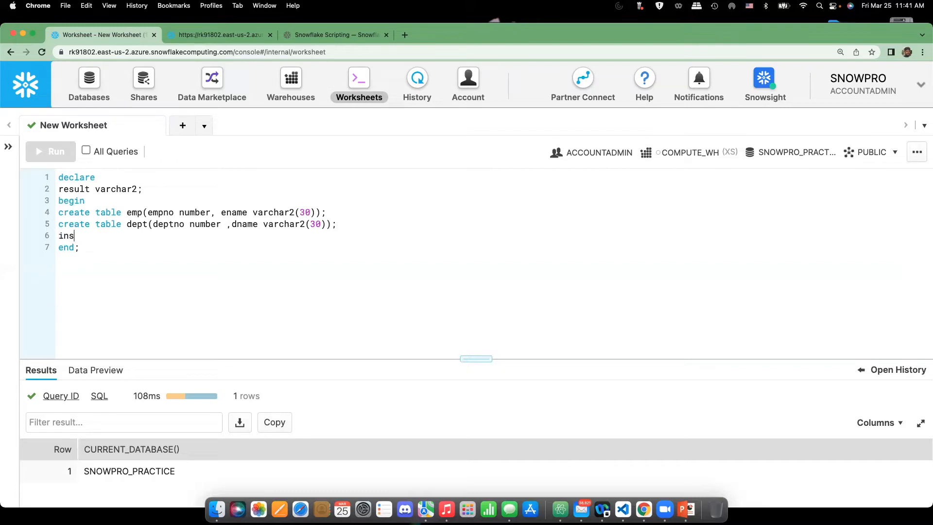
type("ert into")
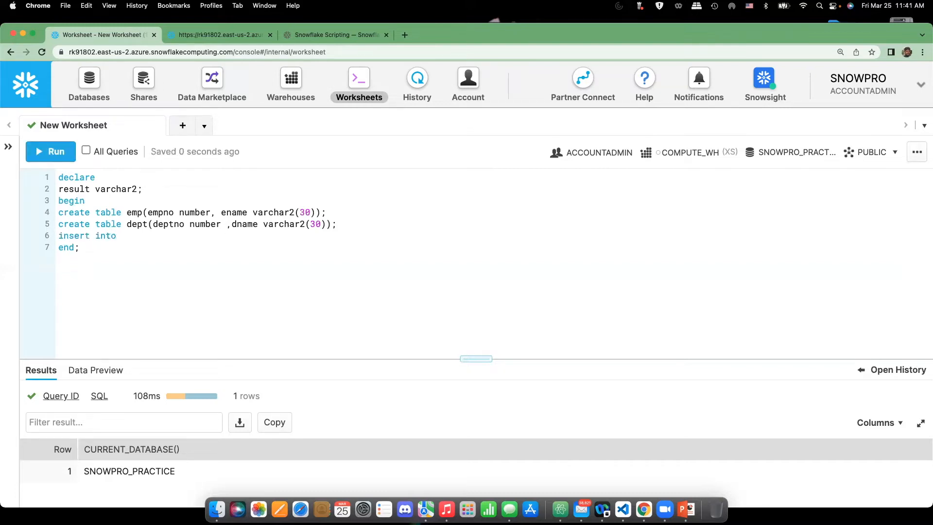
type("emp value")
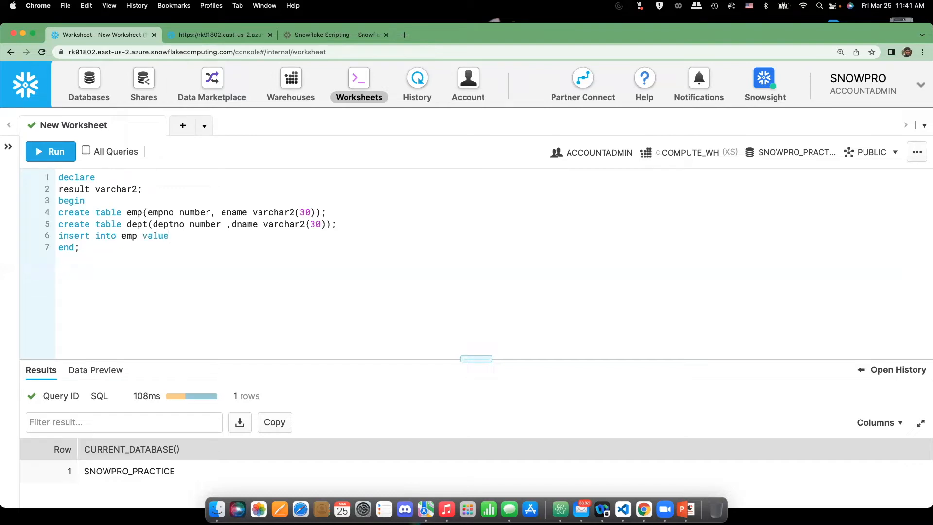
type("s")
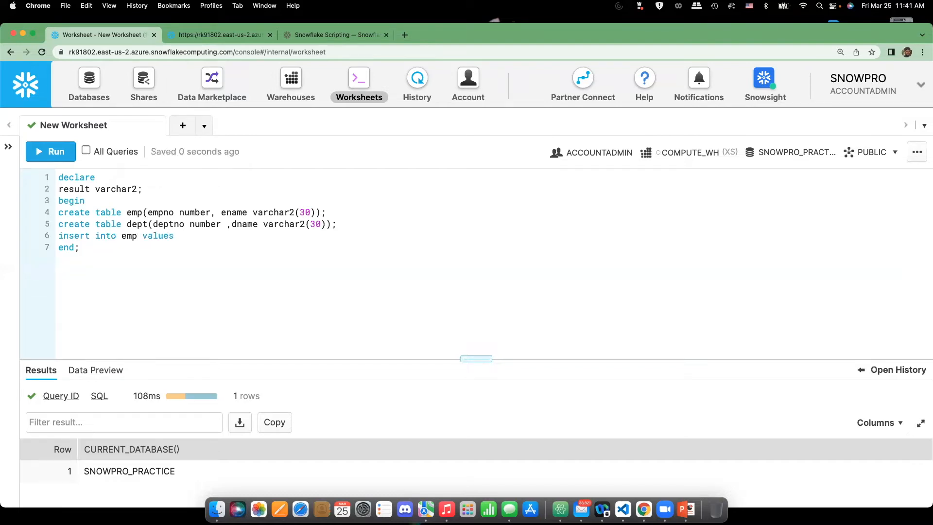
type("()")
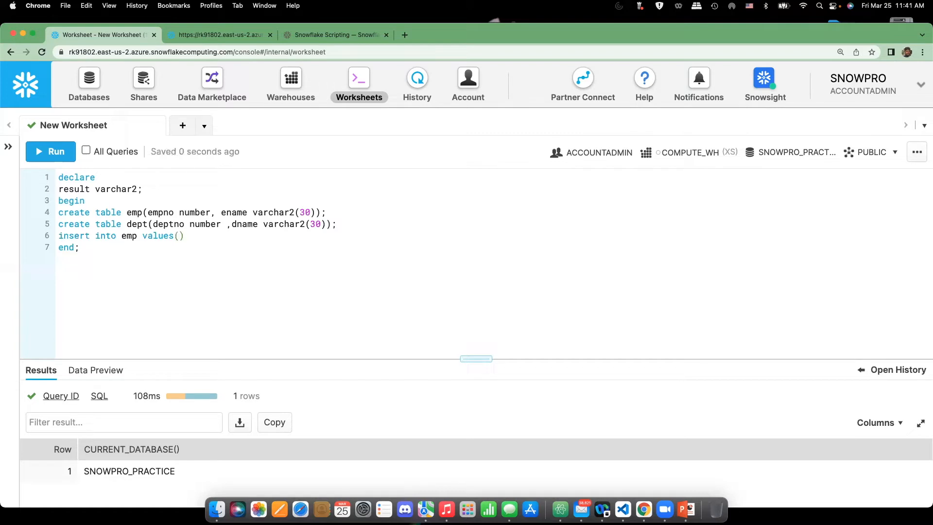
type("1")
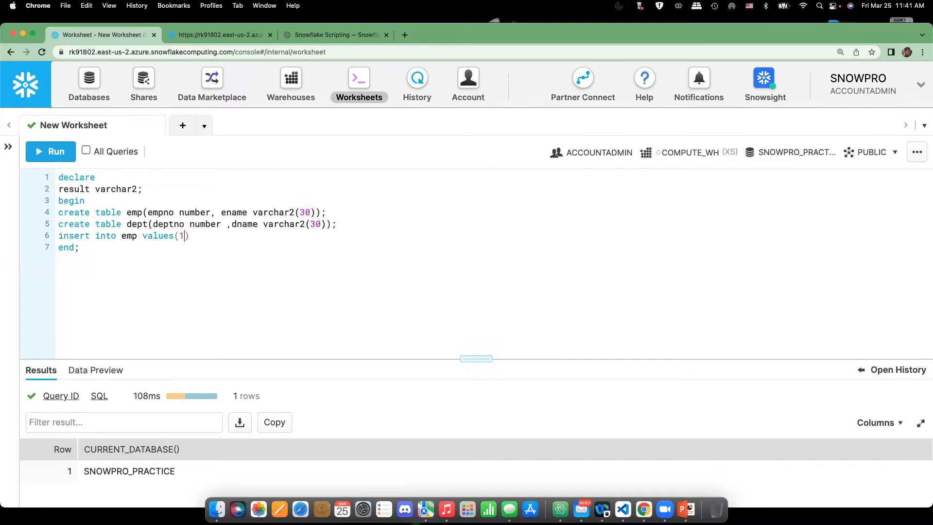
type("234")
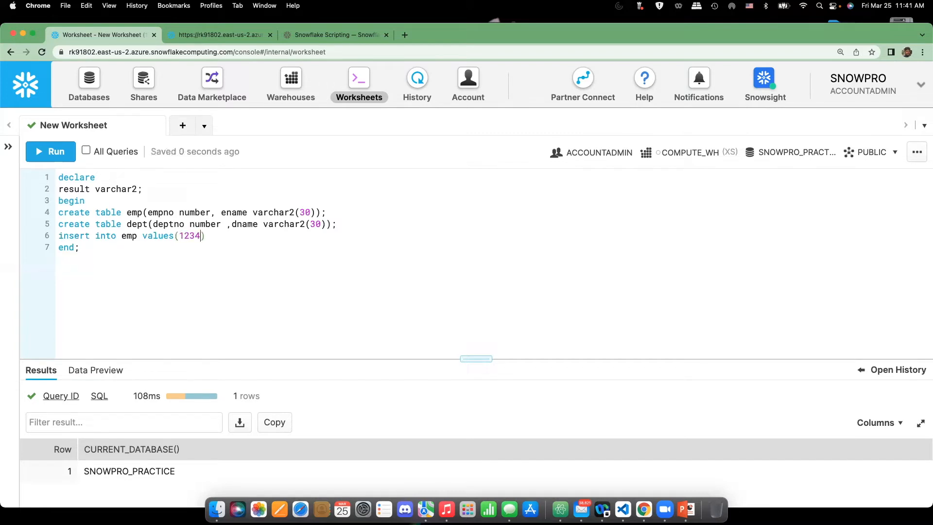
type(",'A'")
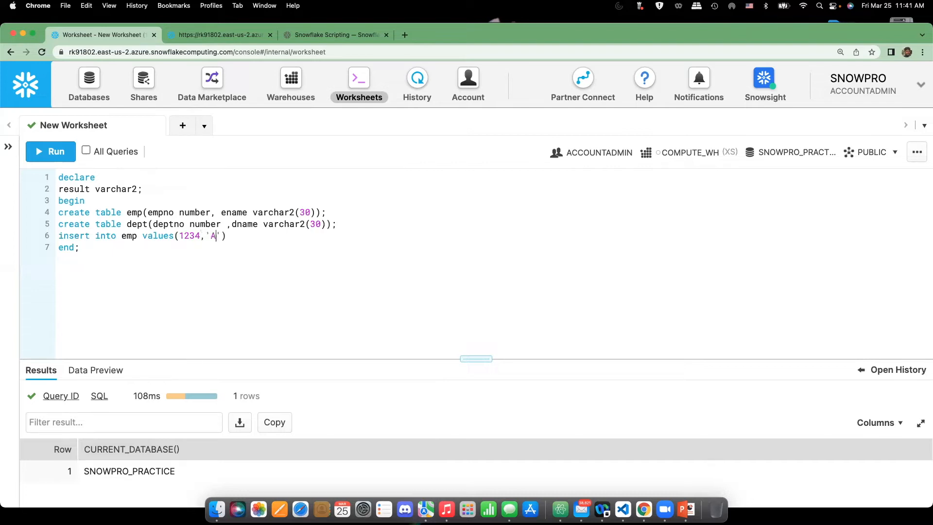
type("dam")
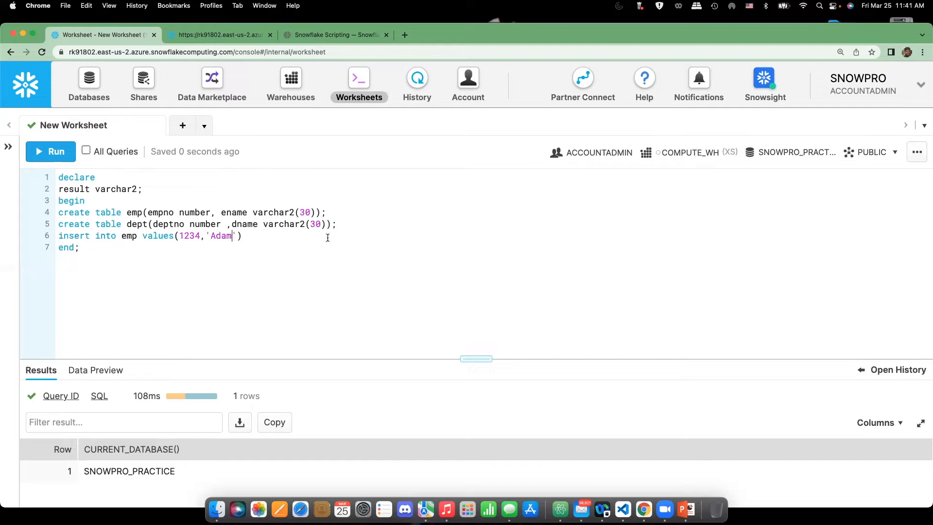
type(",(1235,'SM")
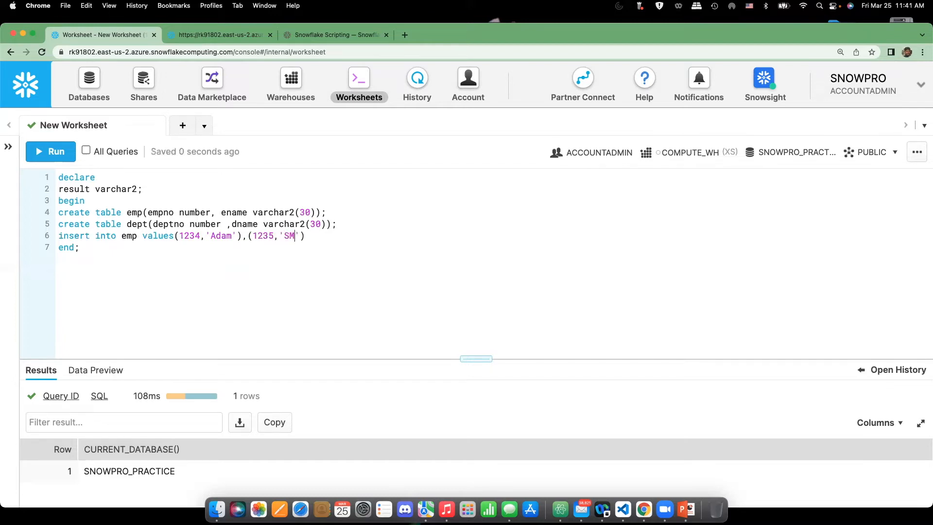
type("ith")
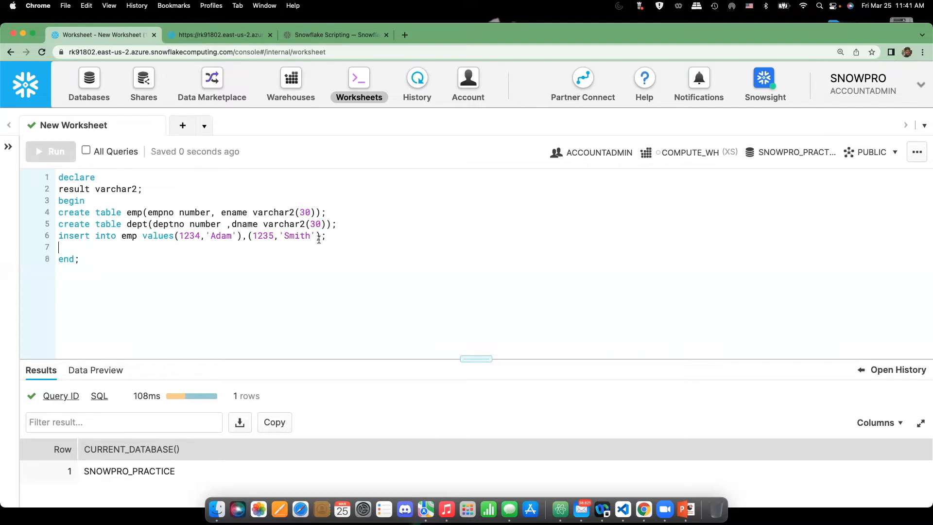
Start the dept insert statement, correcting it to 'insert into dept'.
type("insert d")
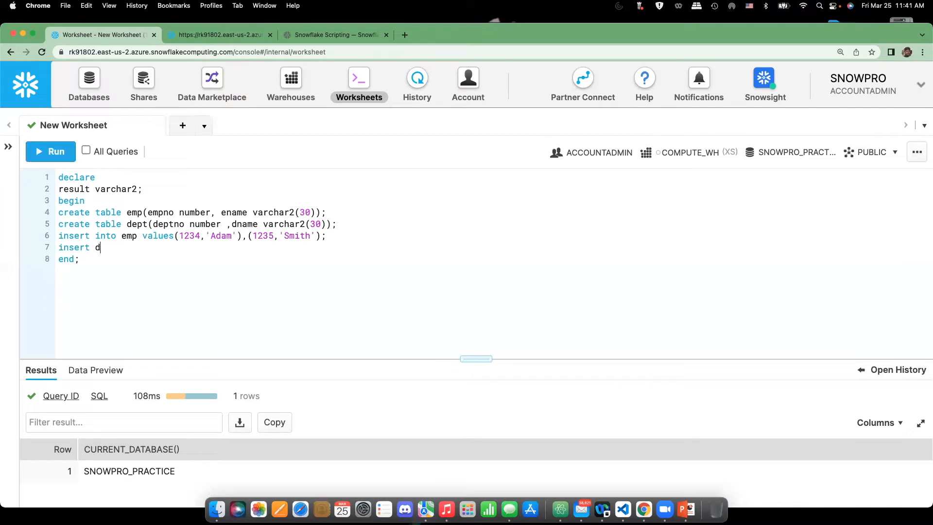
type("ept")
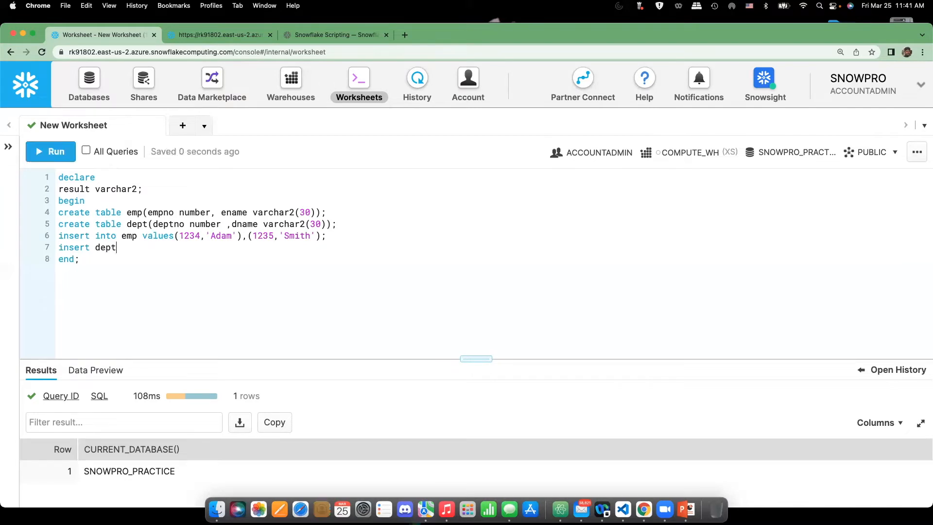
key("Backspace")
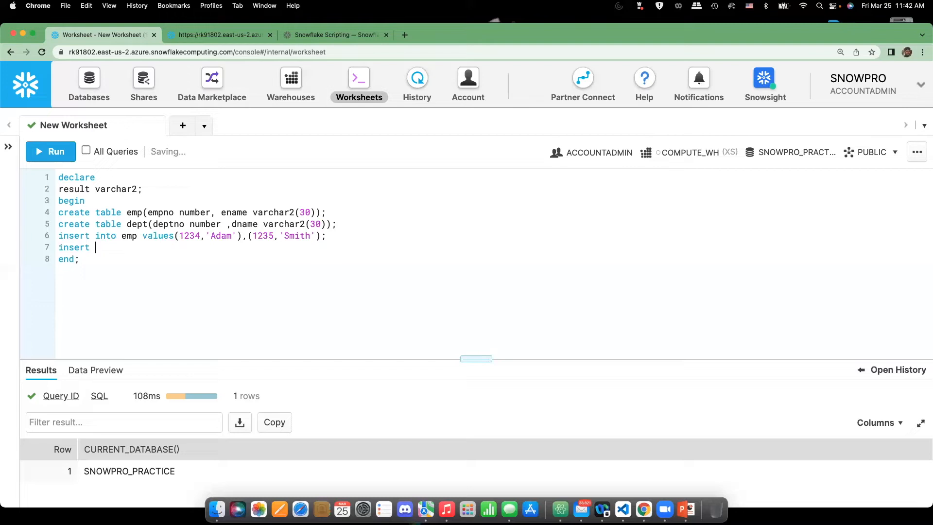
type("into d")
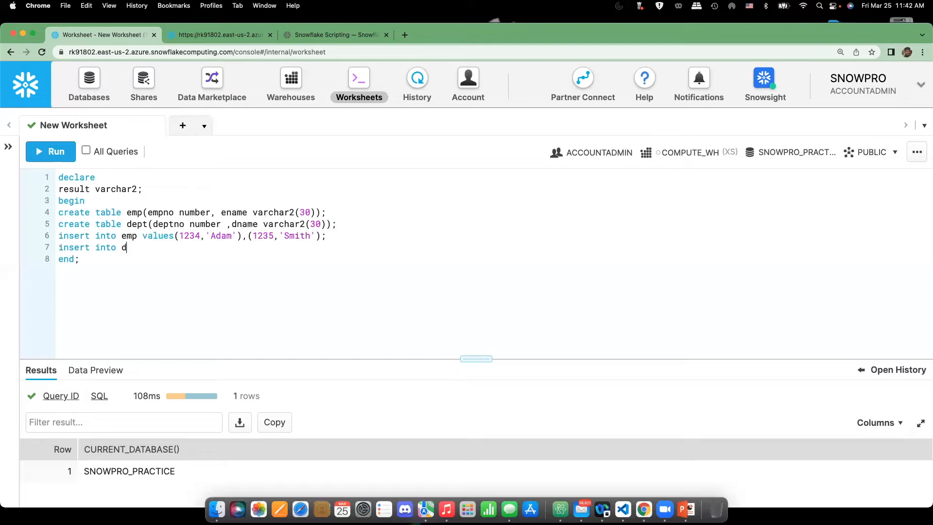
type("ept()")
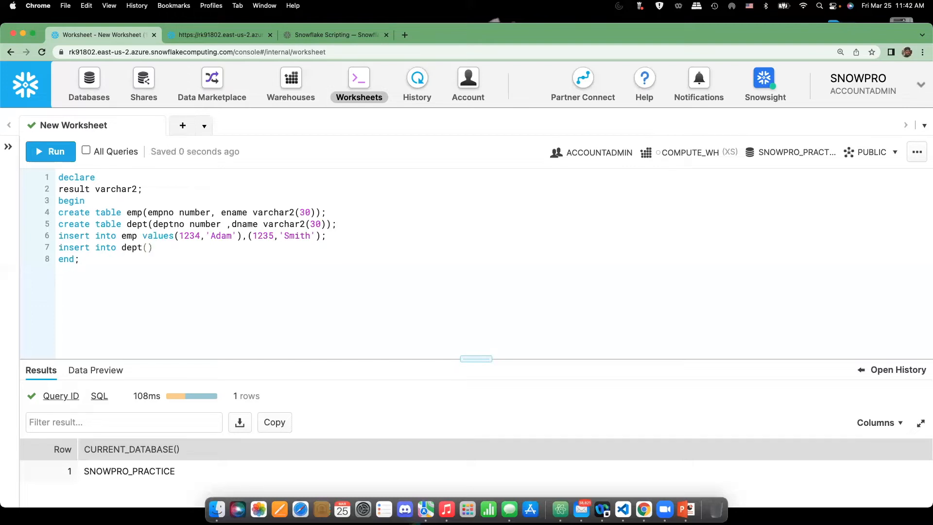
left_click(141, 246)
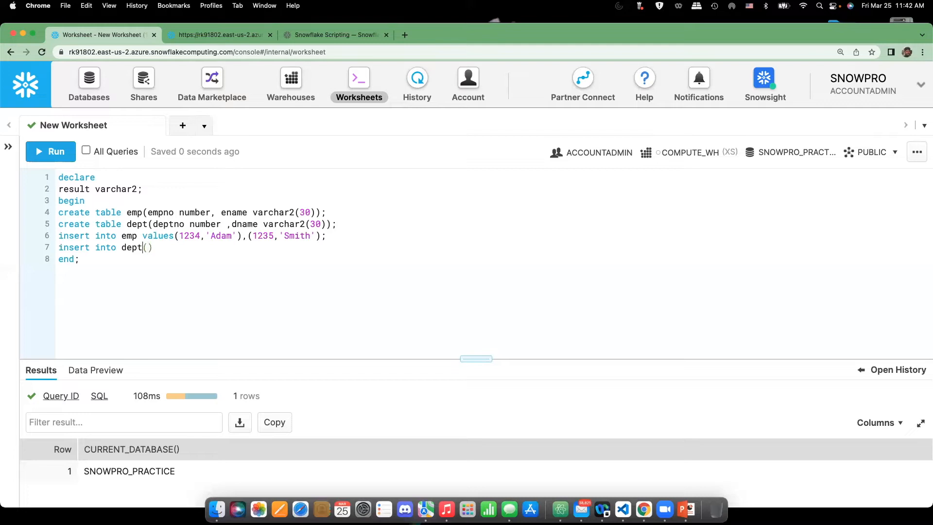
Finish the dept insert with values (10,'Sales') and (20,'Hr').
type("val")
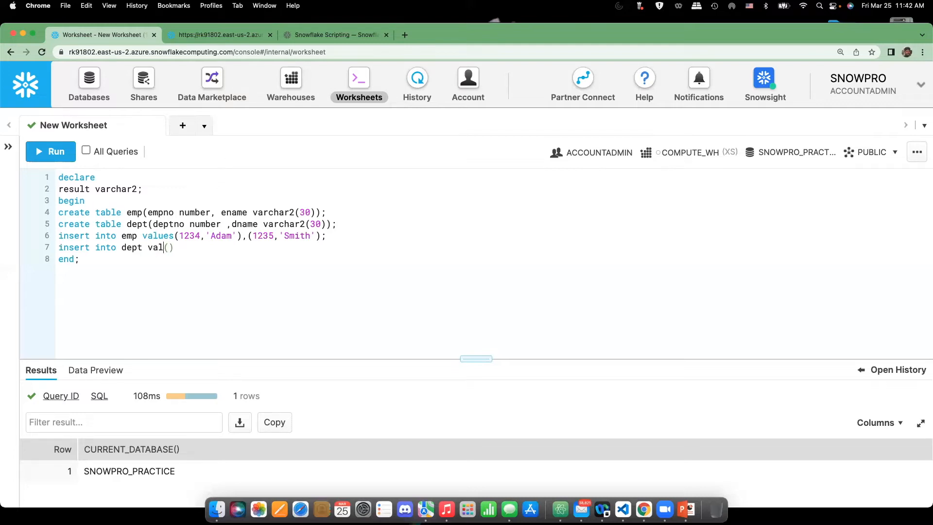
type("ues(")
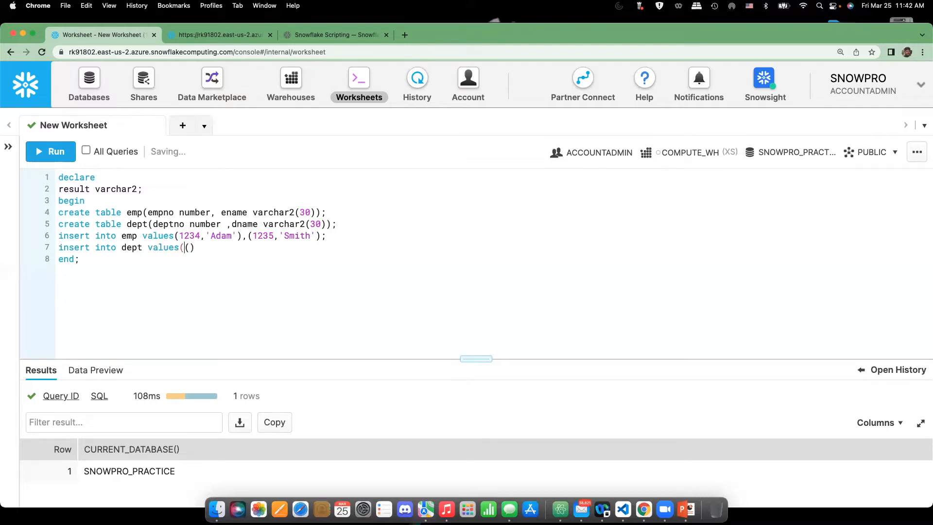
type("10,")
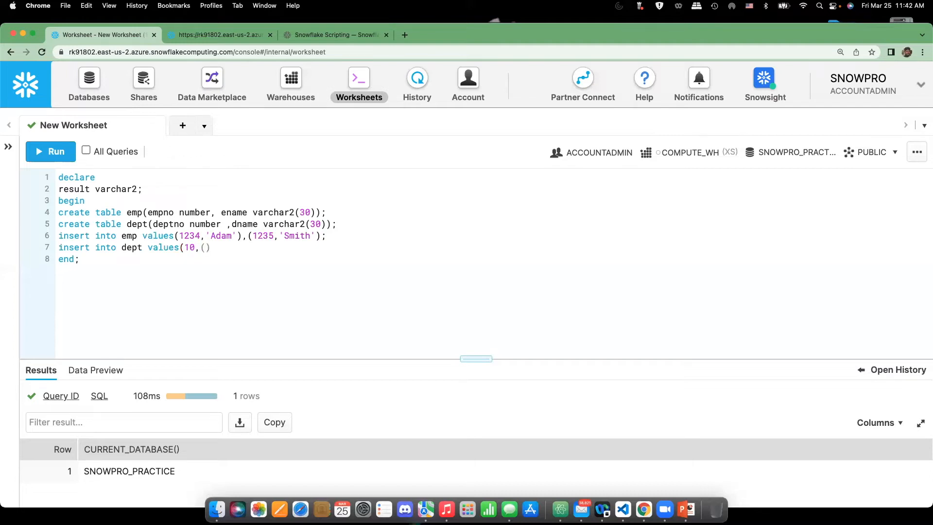
type("''")
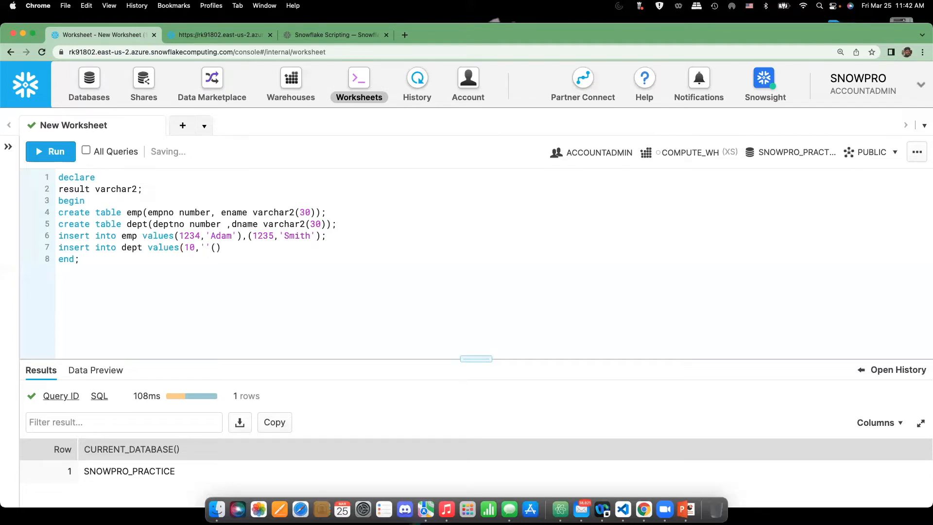
type("Sales")
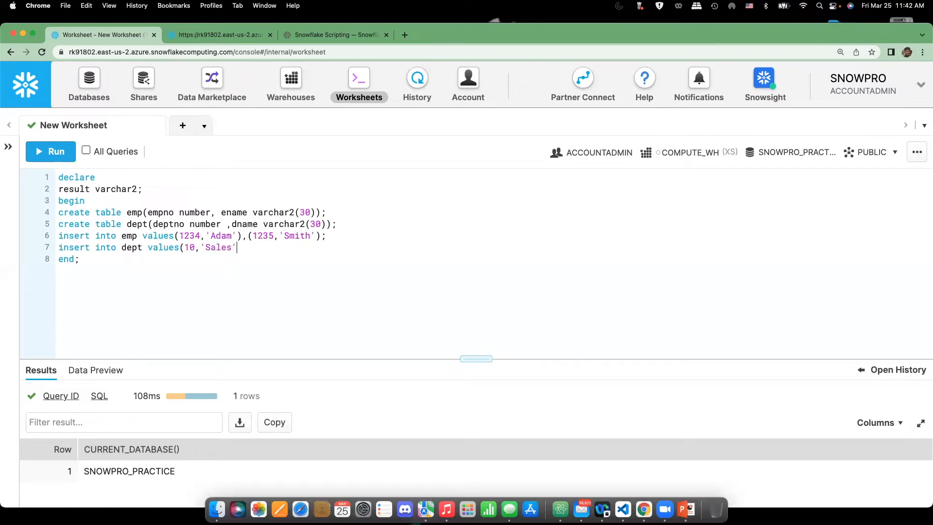
type(",")
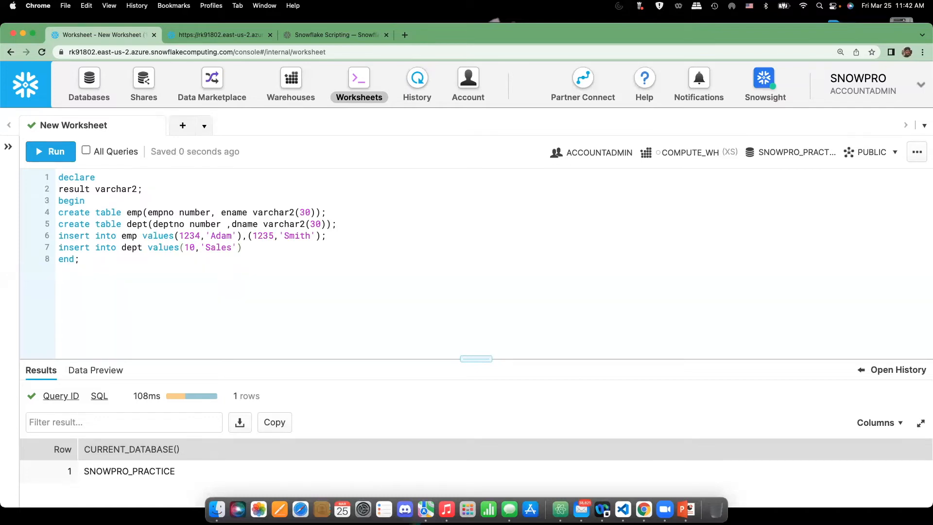
type(",()")
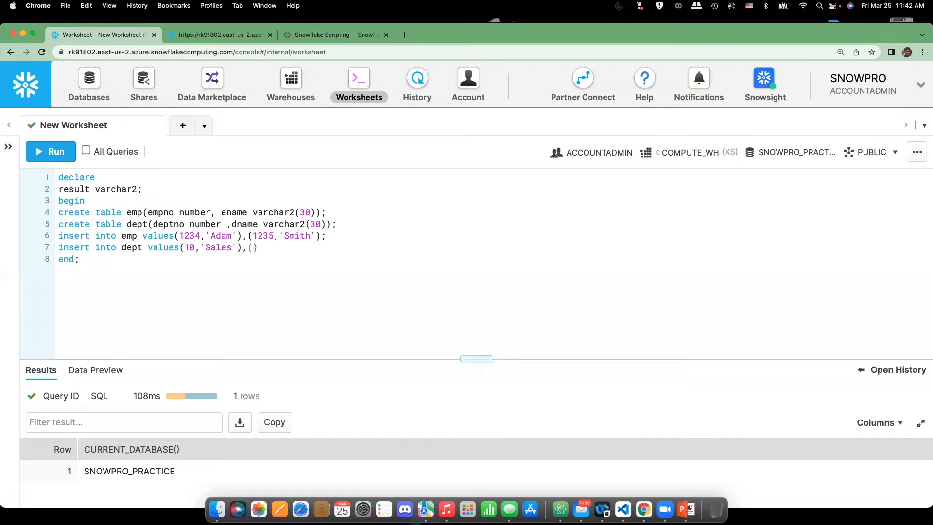
type("20")
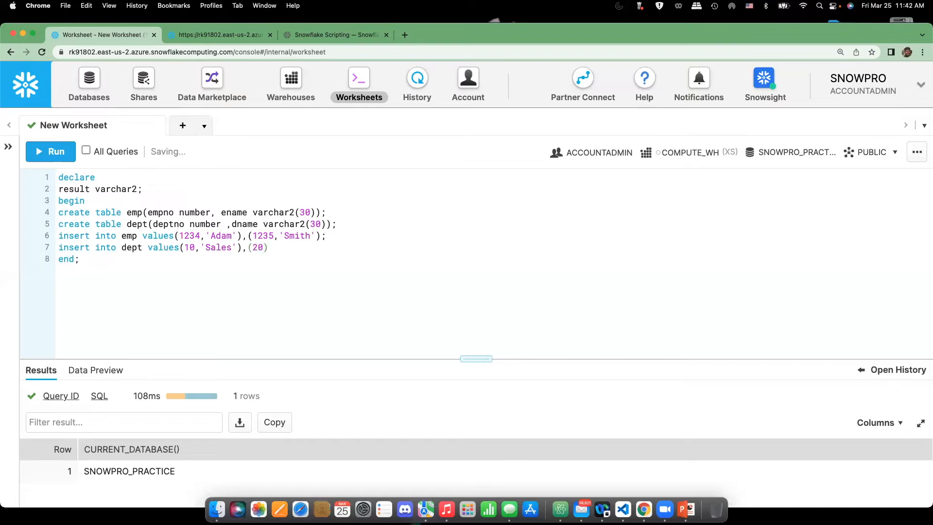
type("'H")
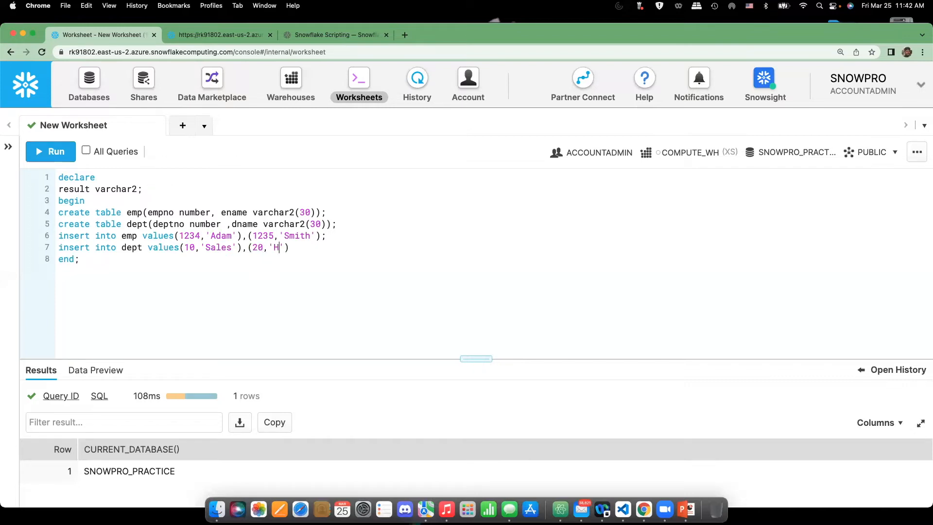
type("r")
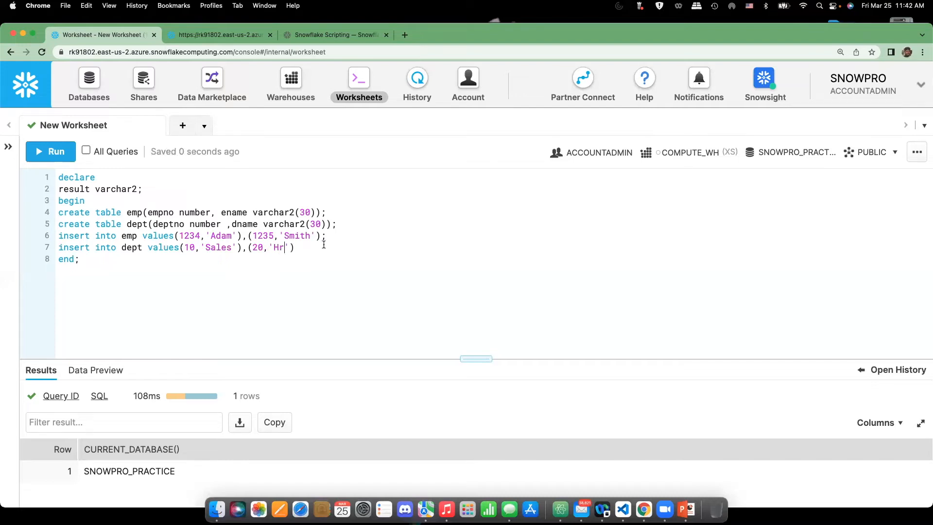
type(";")
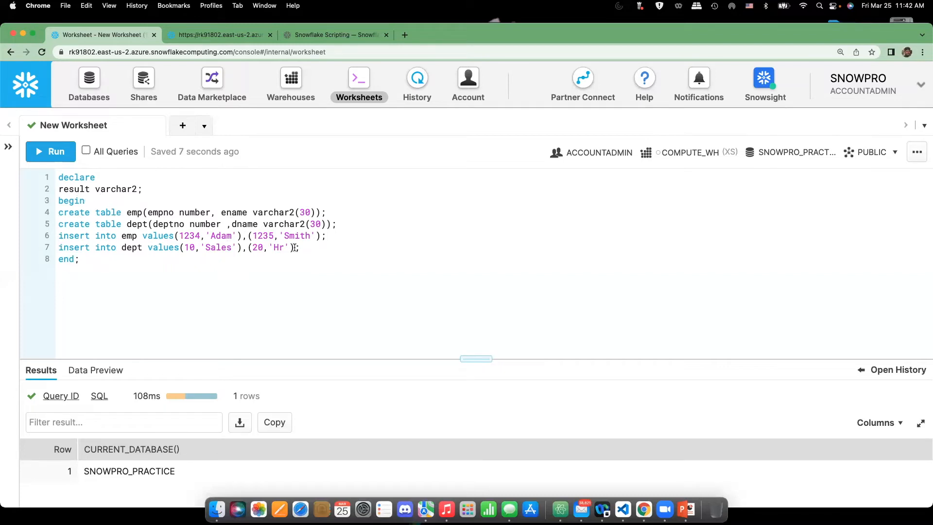
Add a return result; line before end;.
key("Return")
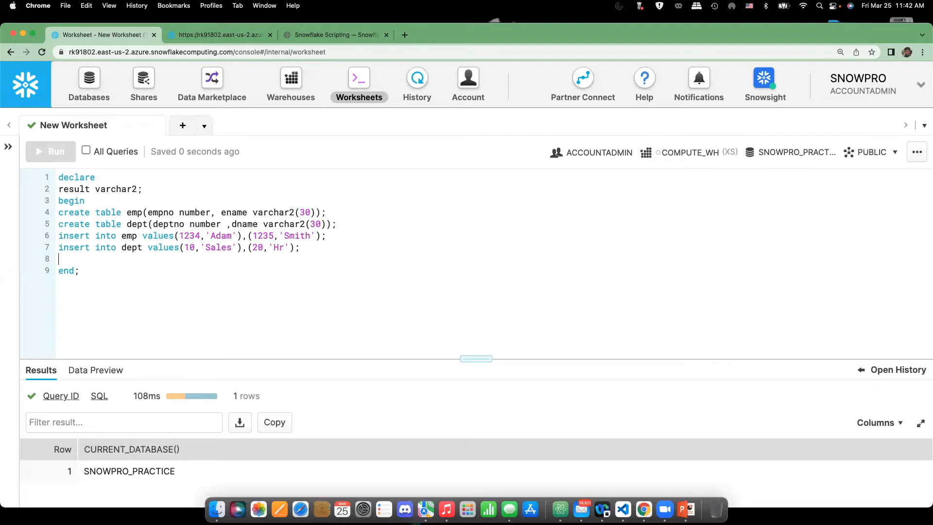
type("r")
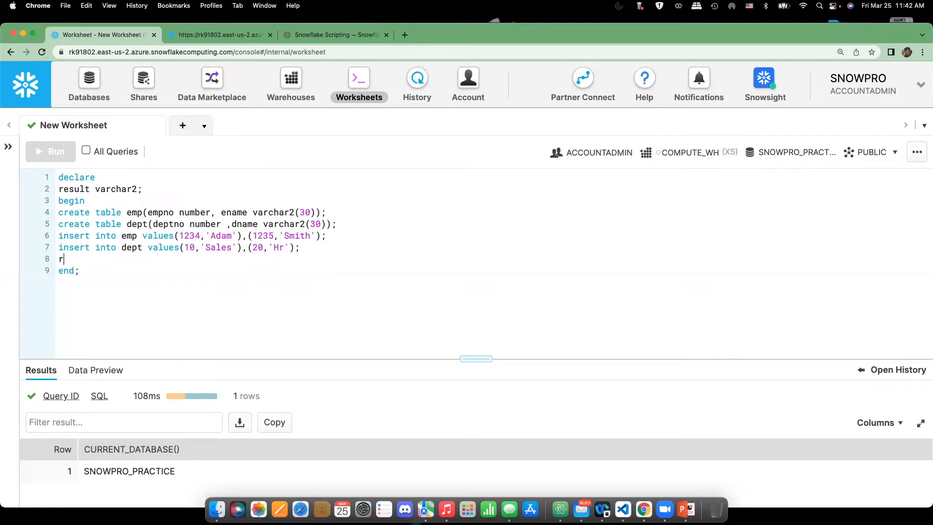
type("eturn")
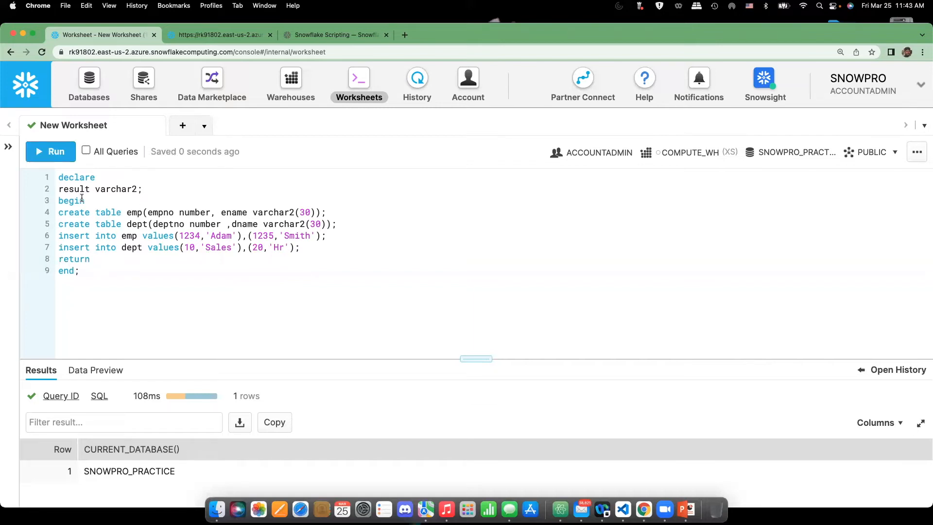
double_click(74, 189)
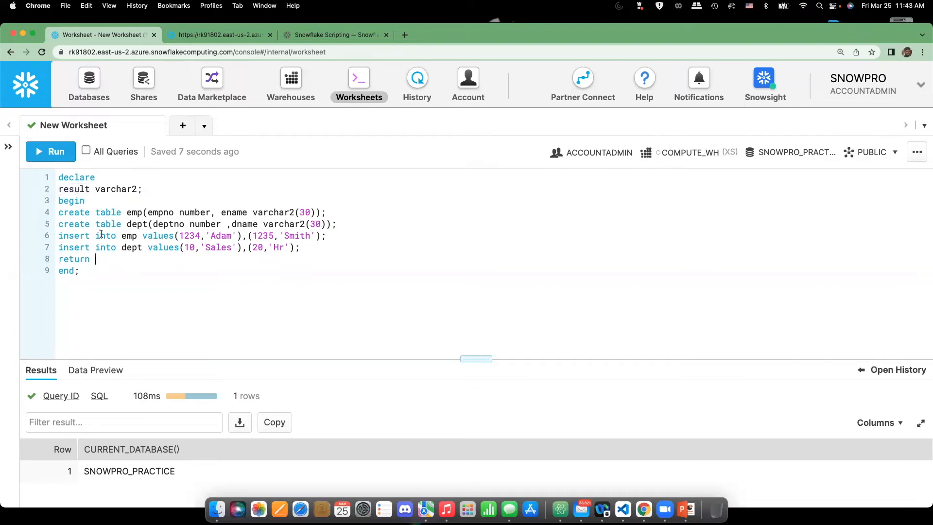
double_click(73, 189)
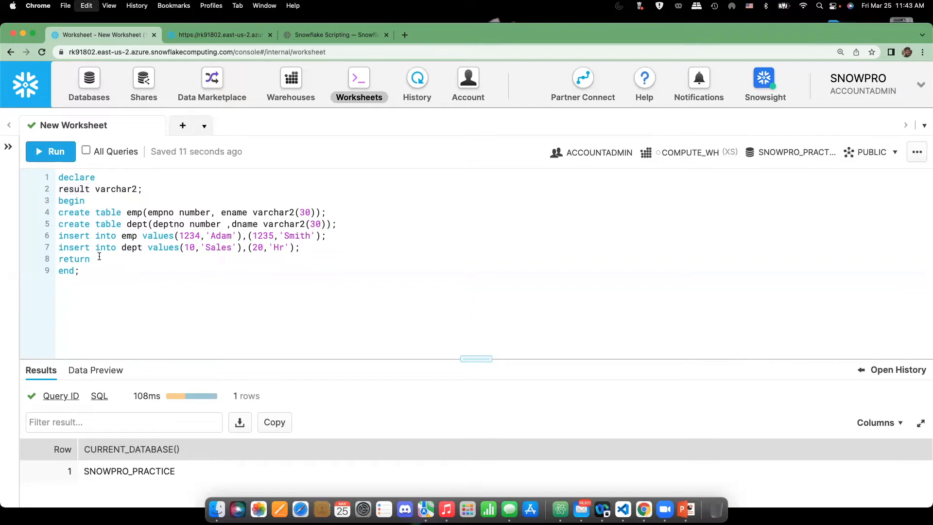
type("result;")
left_click(101, 189)
type(" defa")
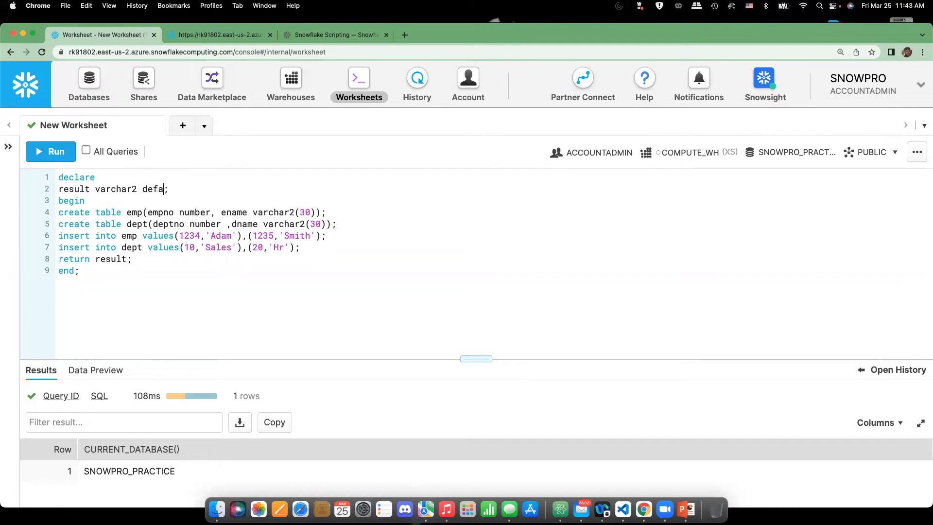
Give the result variable a default value of 'Success'.
type("ult ''")
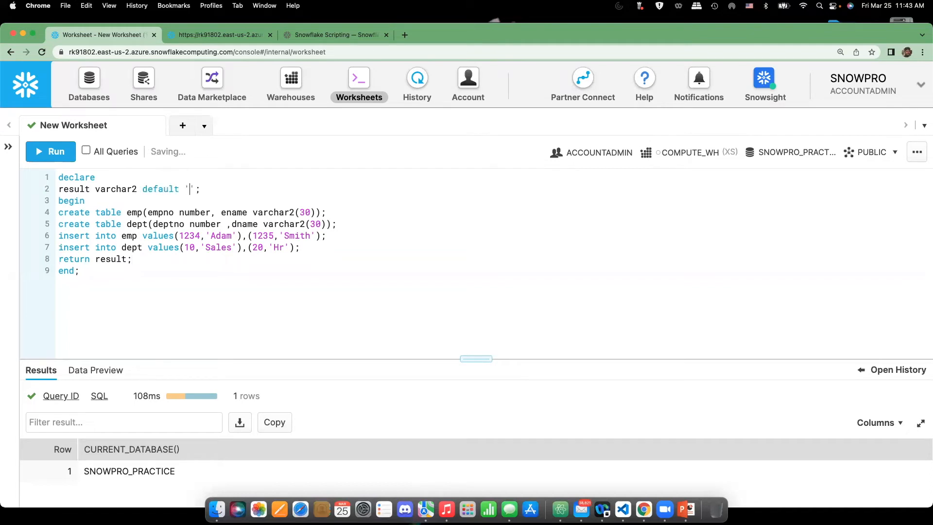
type("Suc")
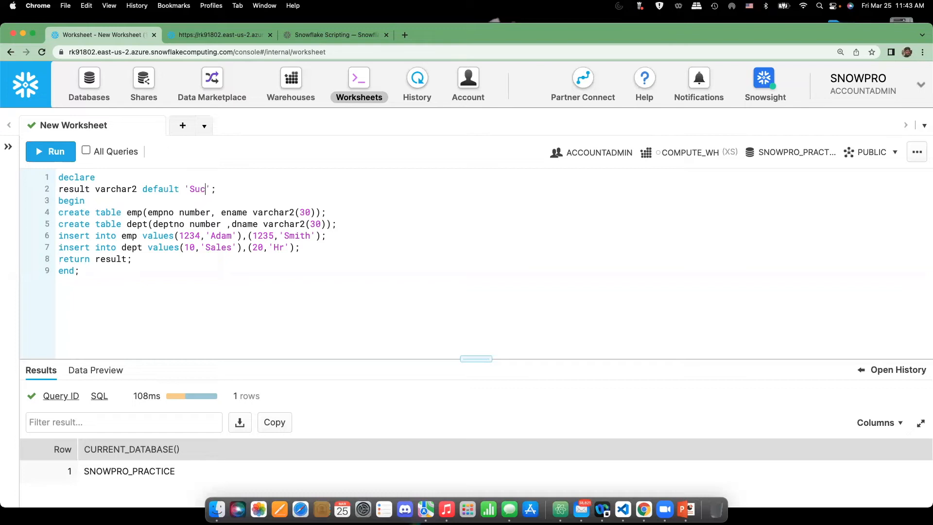
type("cess")
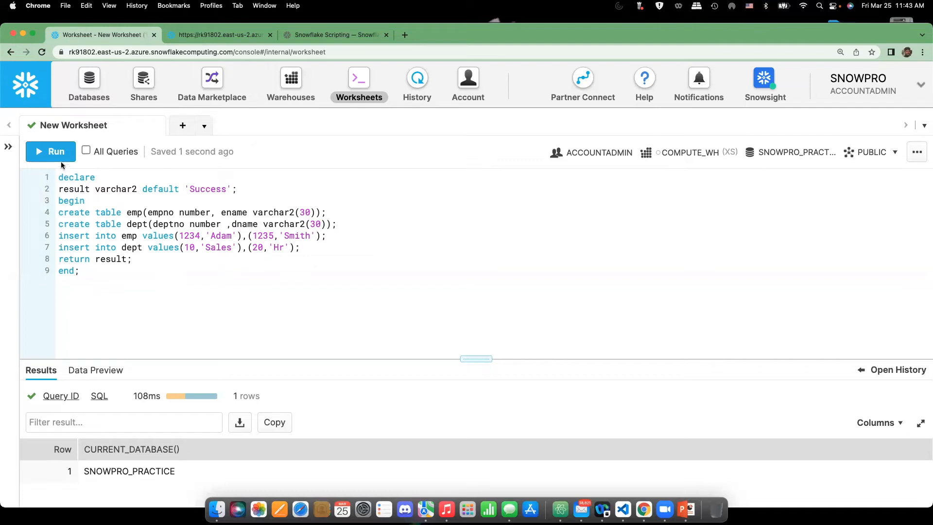
Run the block, which fails with a syntax error about unexpected 'end'.
left_click(50, 151)
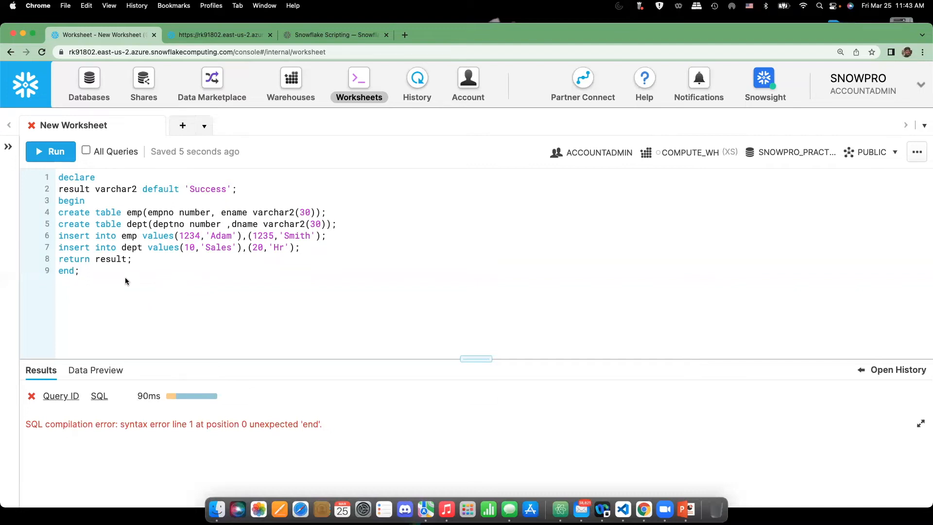
mouse_move(130, 182)
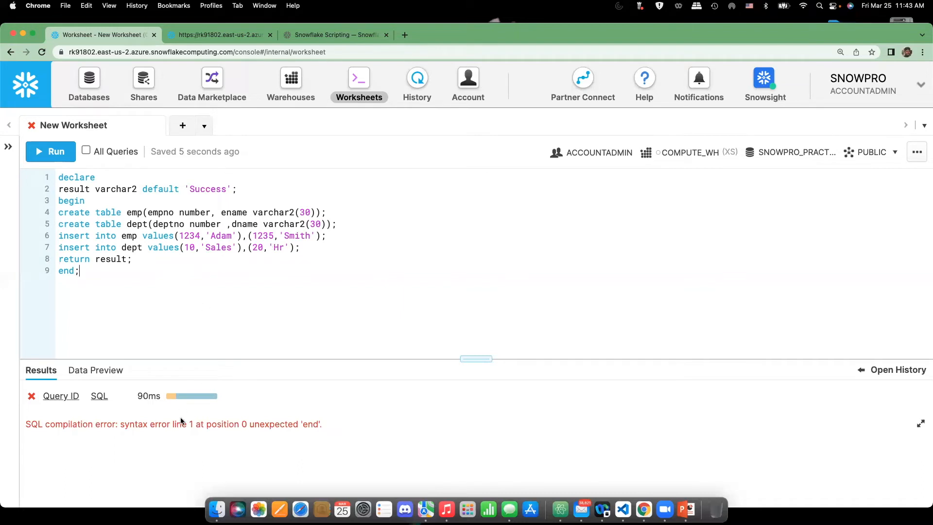
mouse_move(270, 437)
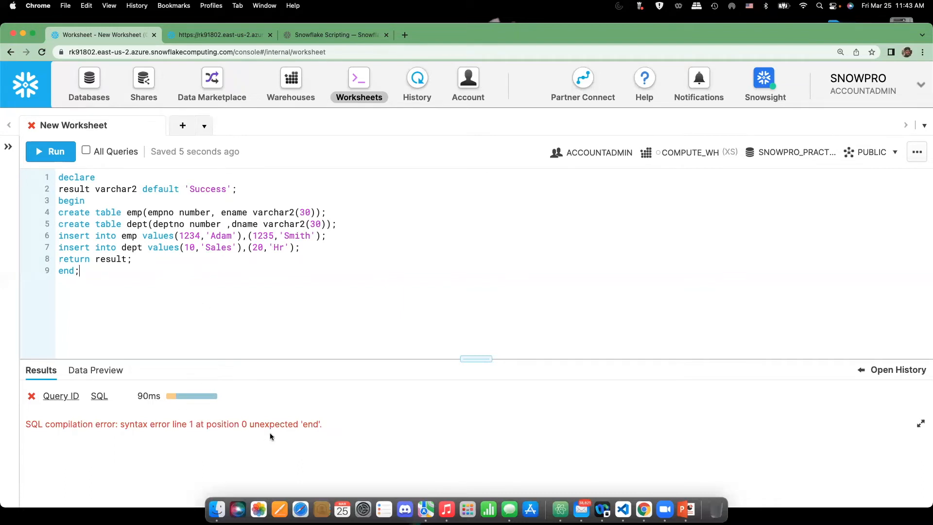
mouse_move(113, 435)
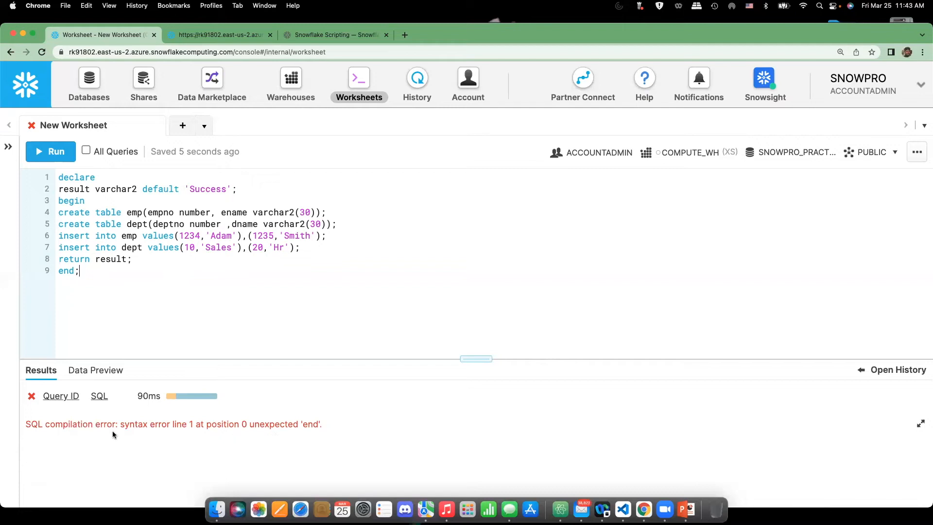
mouse_move(120, 303)
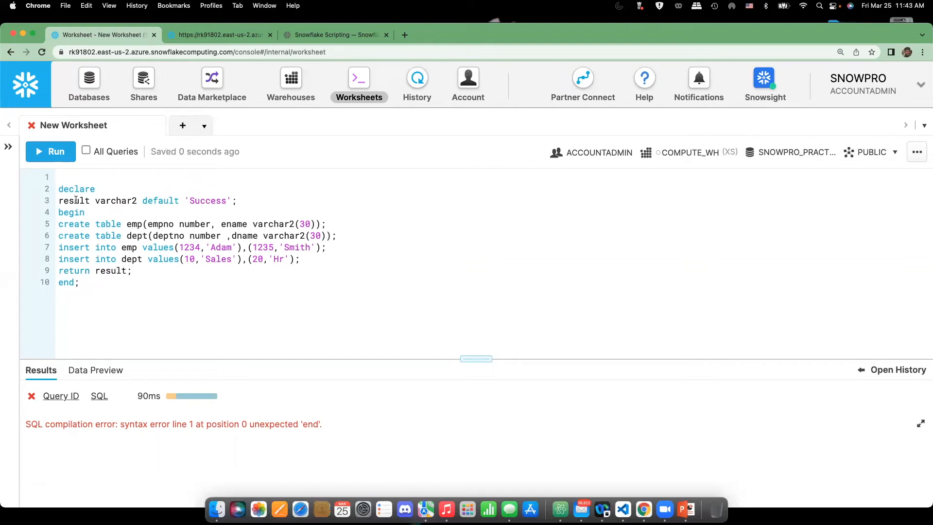
Add 'execute immediate' and an opening $$ above the declare line.
type("e")
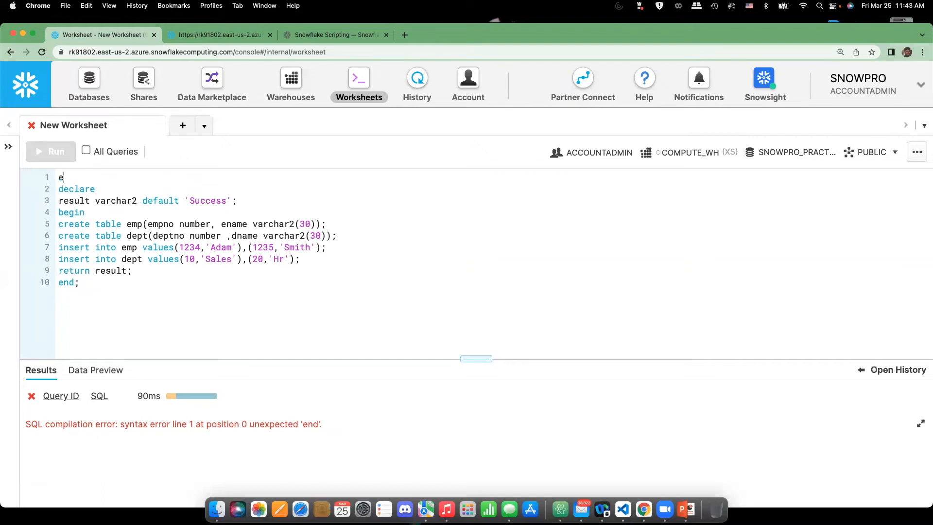
type("xecute i")
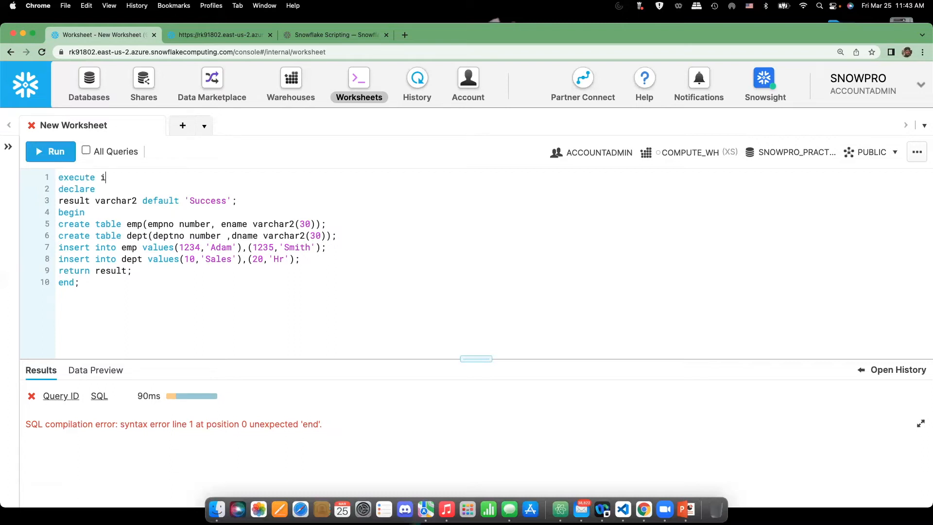
type("mmediate")
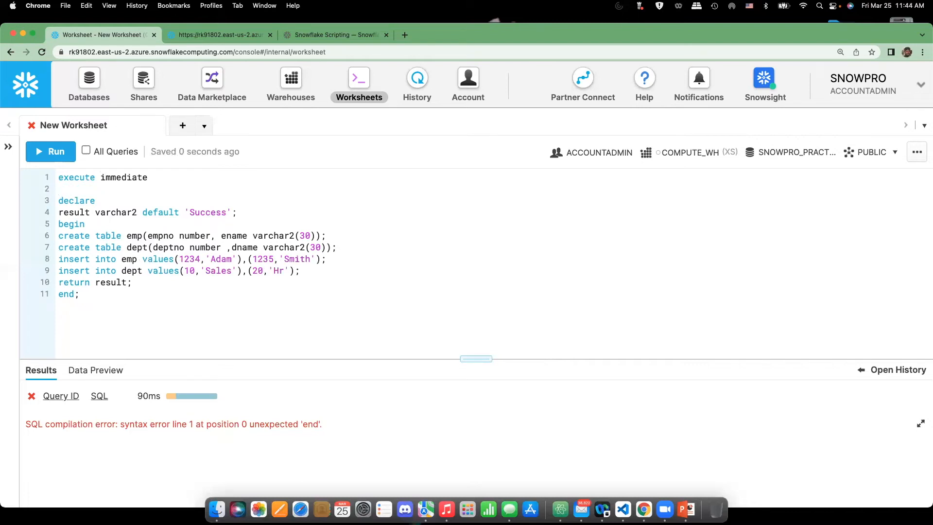
type("$$")
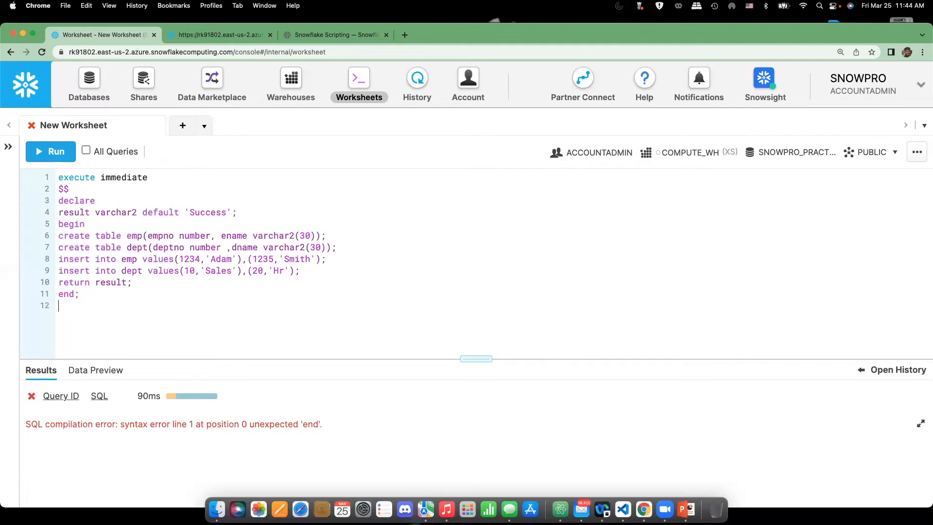
Add the closing $$ after end; and run the block, getting Success.
type("$$")
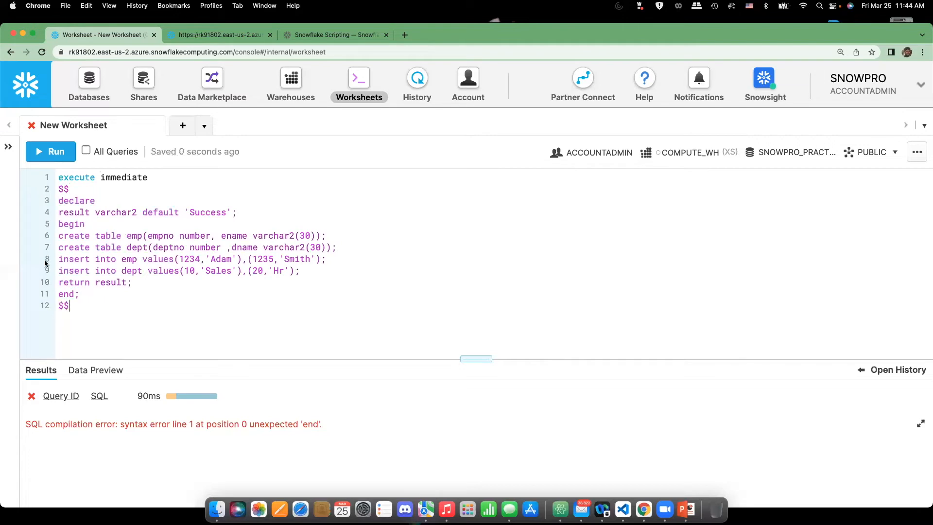
mouse_move(55, 151)
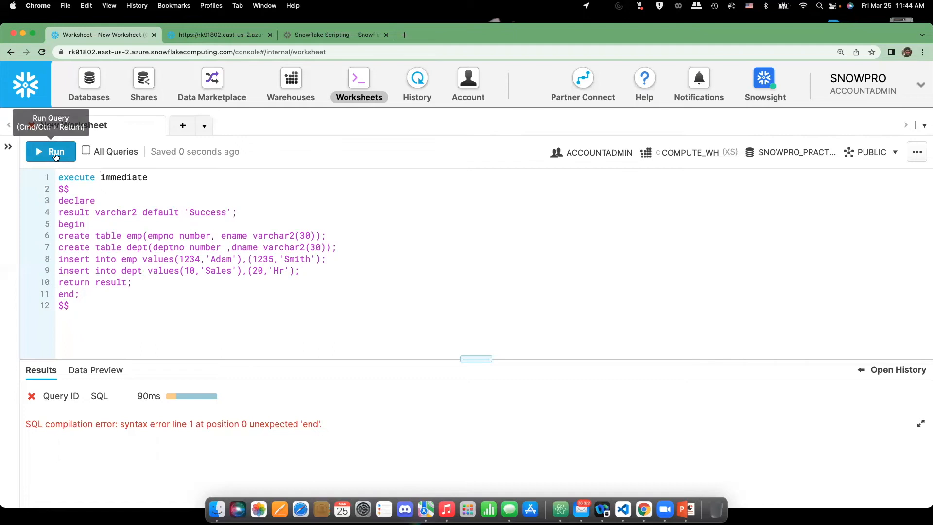
left_click(50, 151)
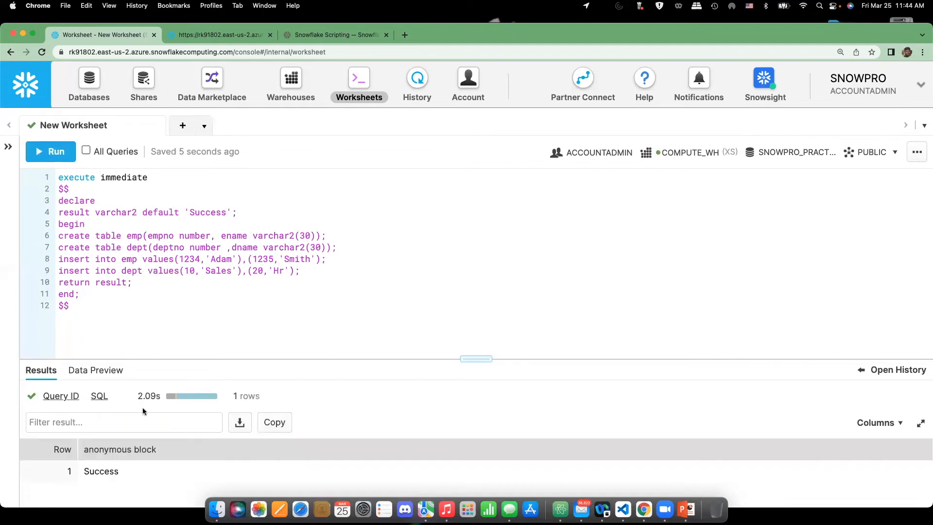
mouse_move(132, 483)
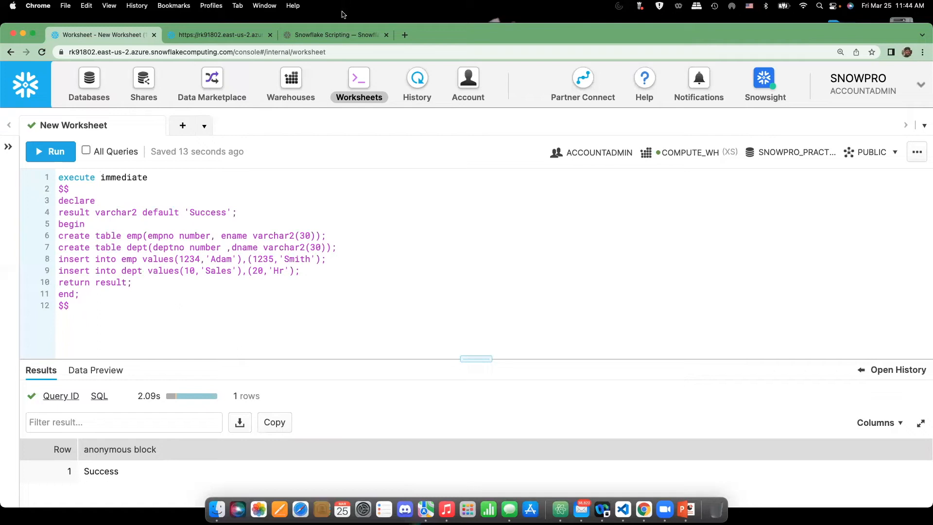
mouse_move(328, 201)
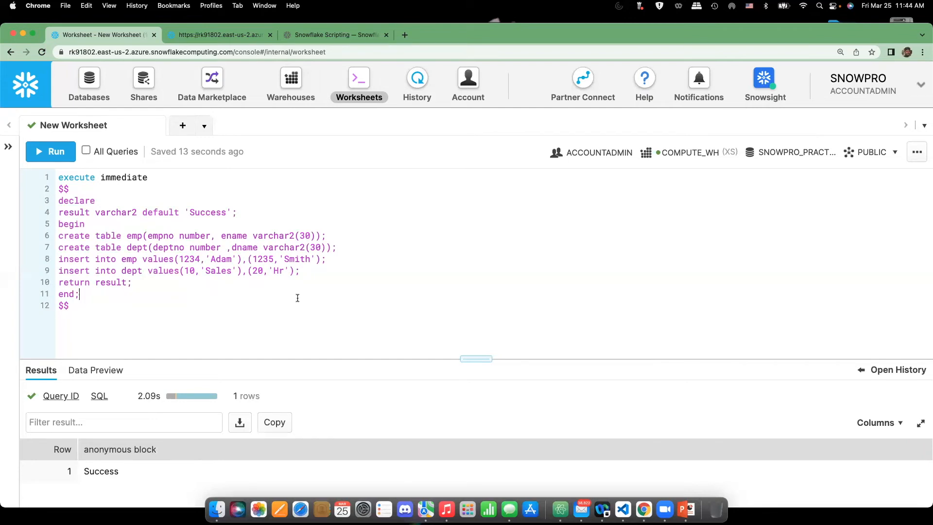
mouse_move(137, 316)
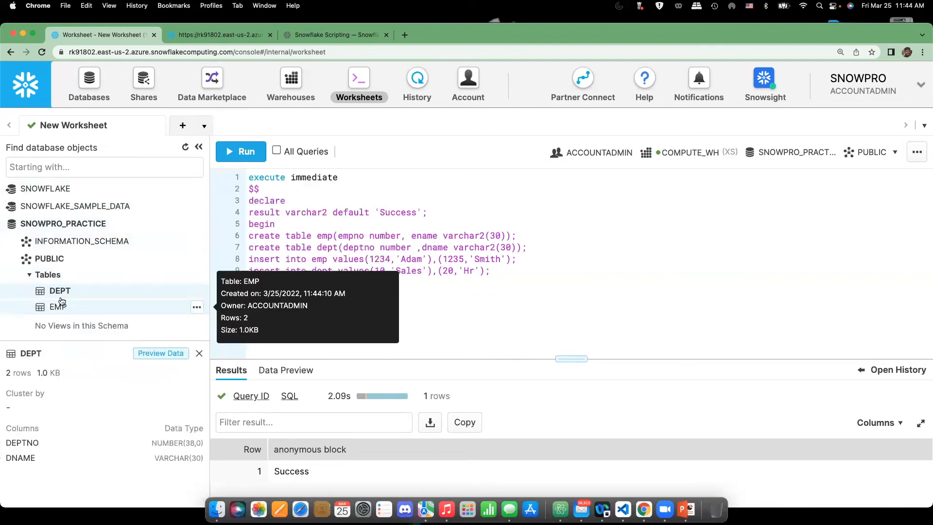
Inspect the EMP and DEPT tables and preview EMP's rows Adam and Smith.
left_click(58, 306)
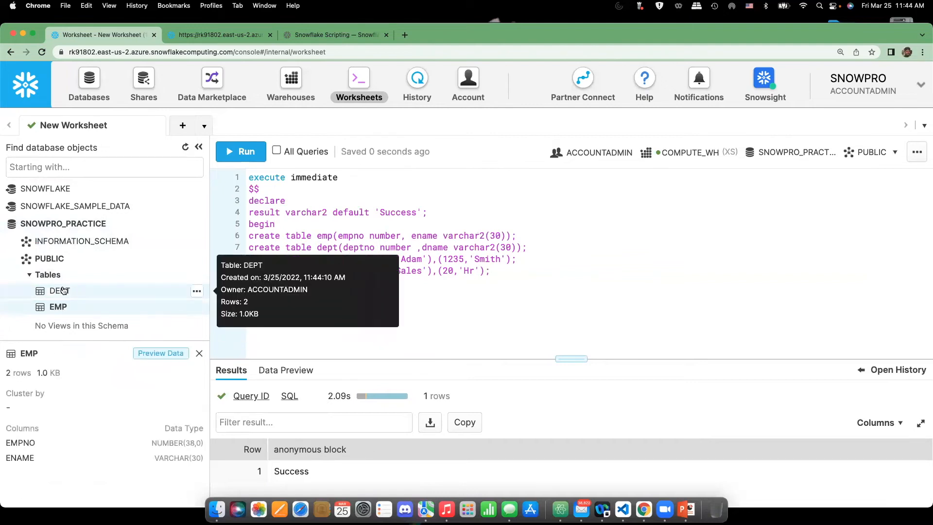
left_click(59, 290)
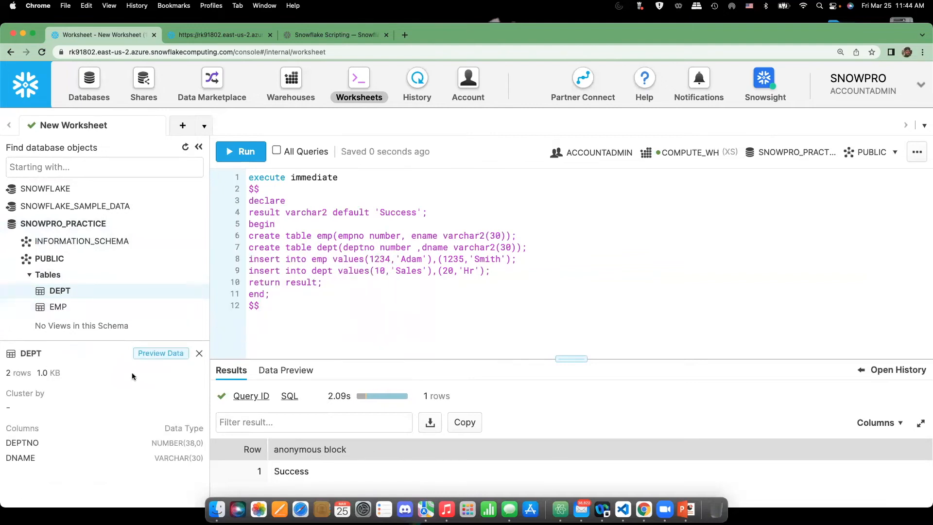
left_click(285, 369)
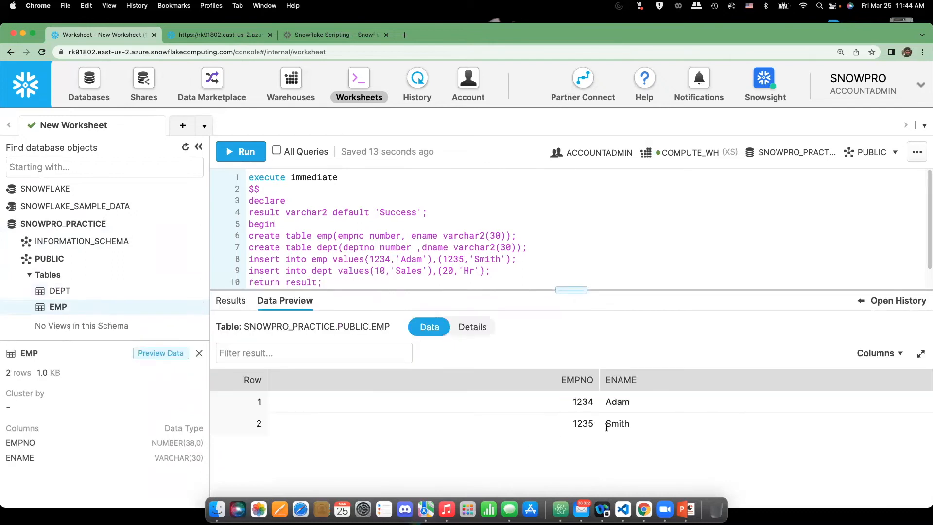
mouse_move(608, 417)
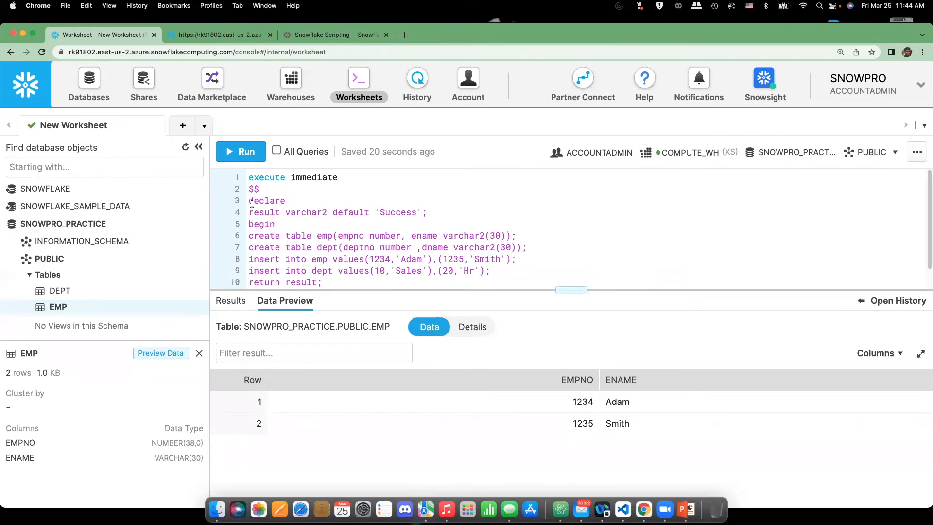
Drag the editor/results divider down so the whole block is visible.
left_click_drag(249, 200, 321, 282)
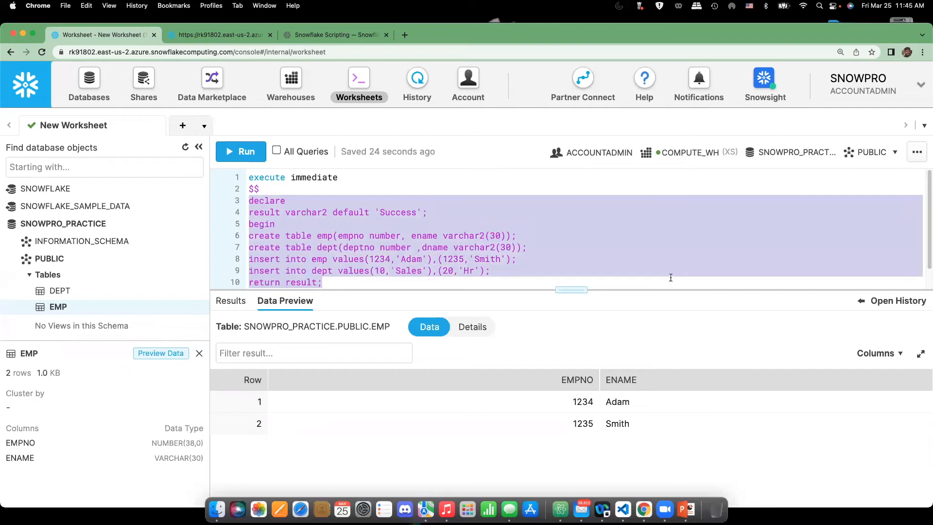
left_click_drag(570, 290, 570, 355)
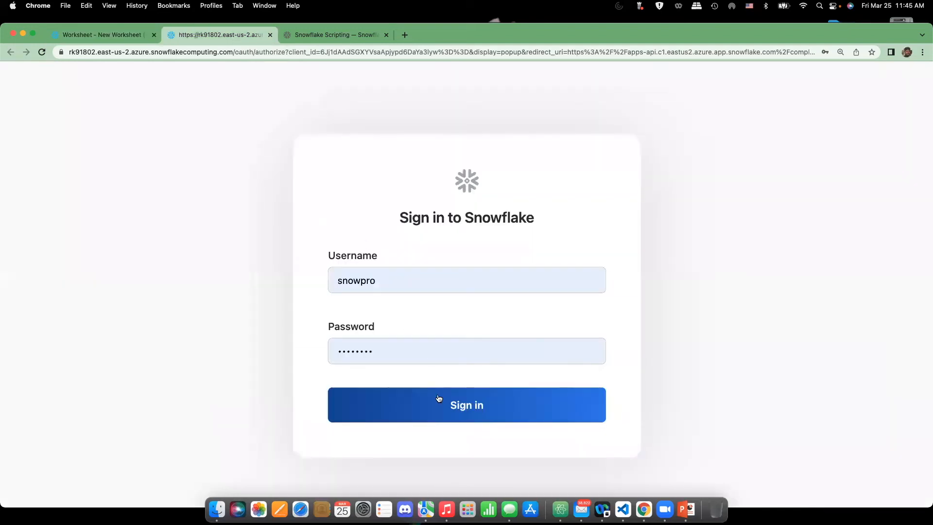
Sign in to Snowsight, show the Databases list, then return to the Classic worksheet tab.
left_click(466, 405)
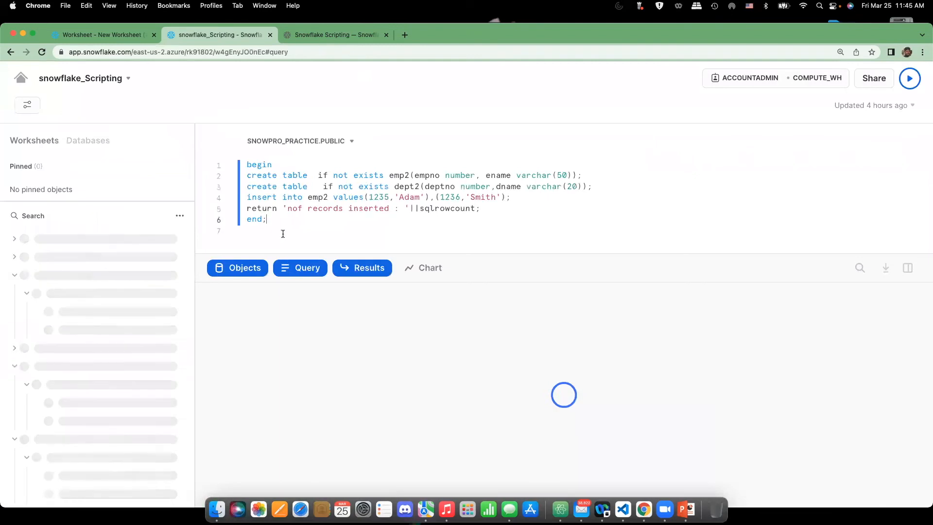
left_click(909, 78)
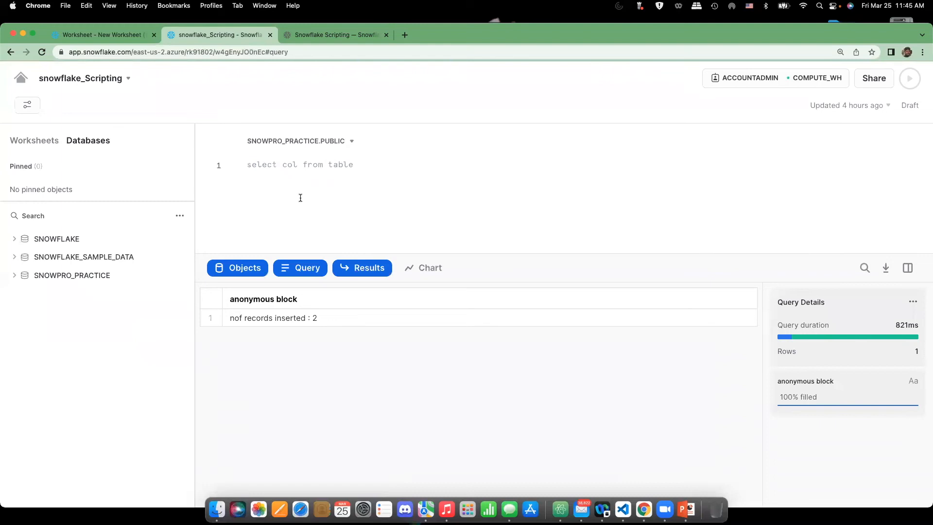
type("result")
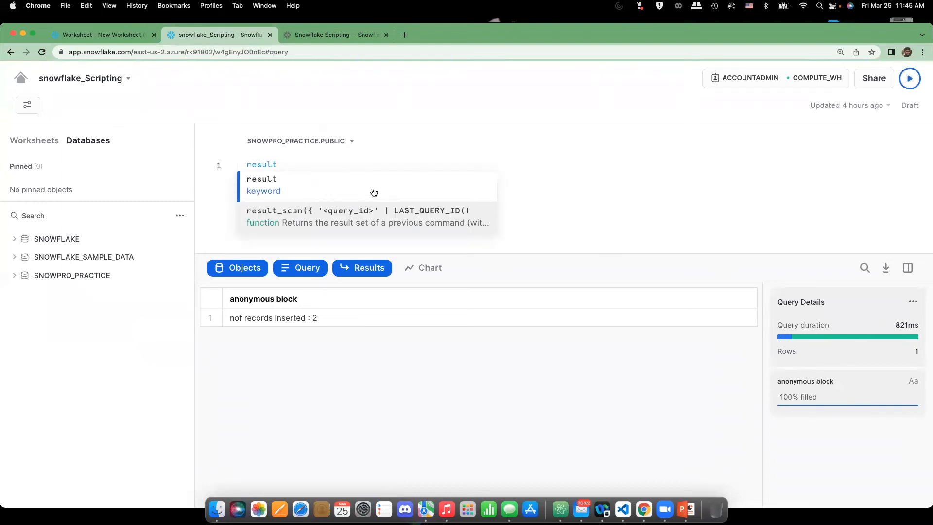
left_click(98, 34)
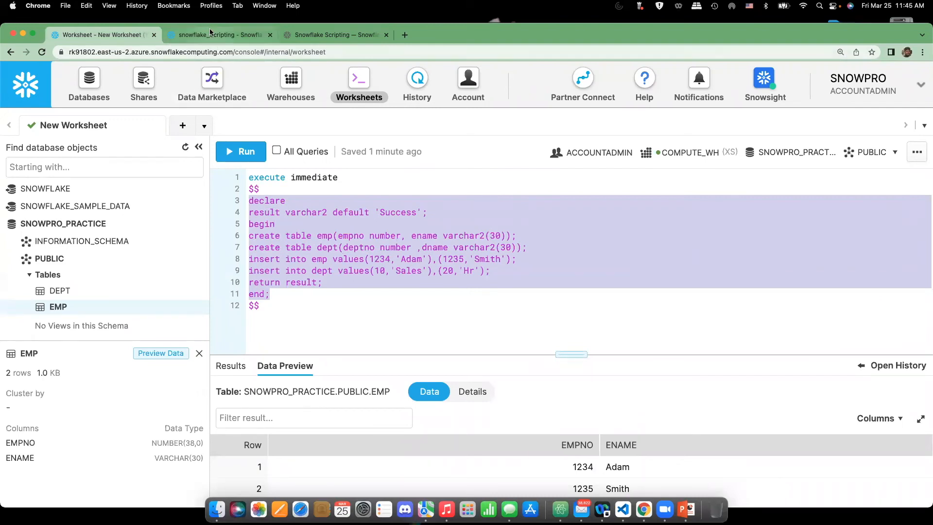
Paste the declare…end block, without execute immediate, into Snowsight's snowflake_Scripting worksheet.
left_click(219, 34)
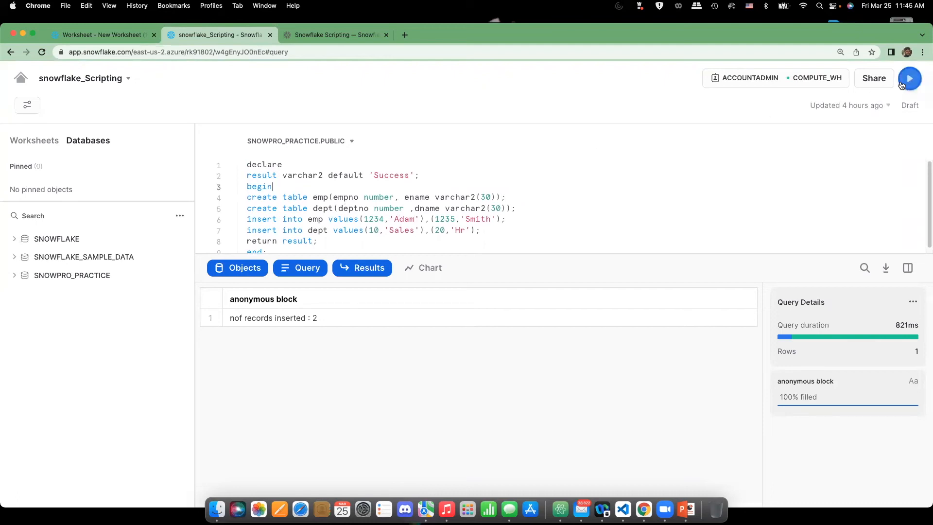
Run the pasted block and highlight the failing line: Object 'EMP' already exists.
left_click(909, 78)
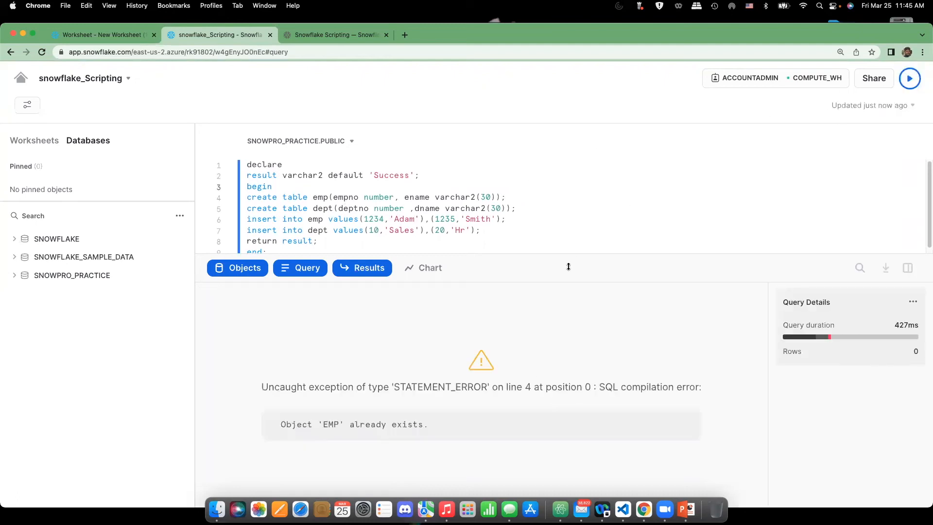
double_click(438, 387)
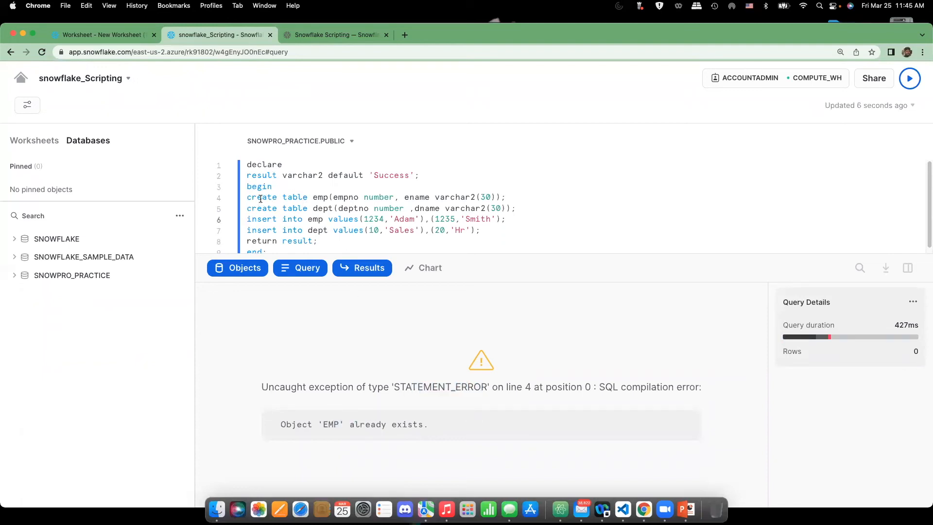
left_click_drag(246, 197, 429, 197)
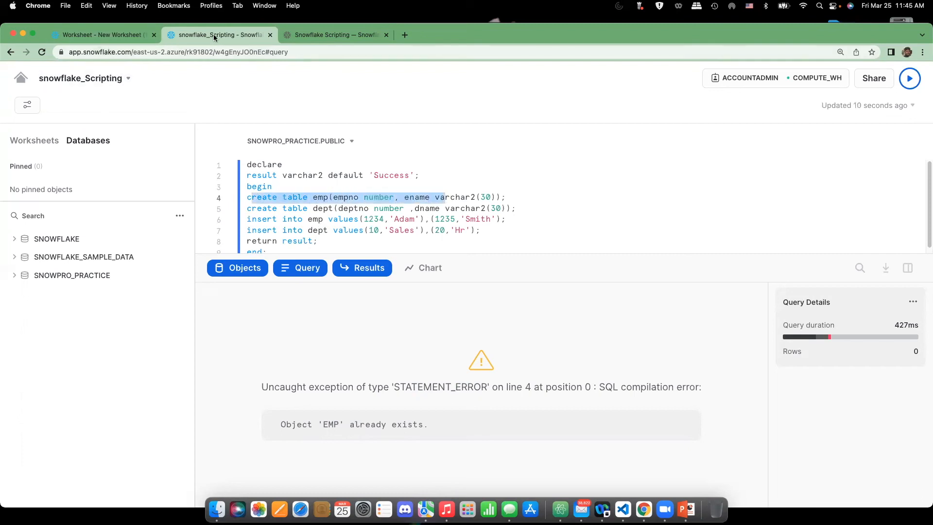
mouse_move(71, 275)
type(" if not exists")
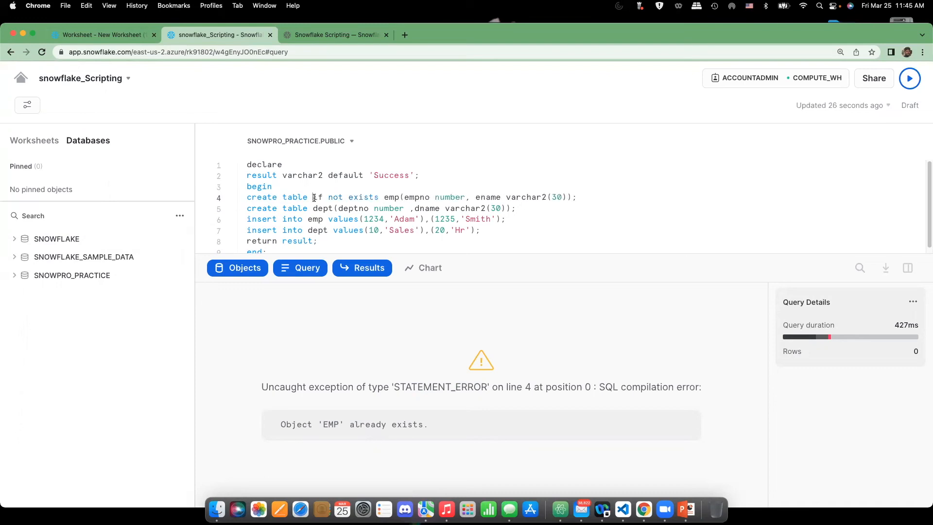
Add 'if not exists' to the CREATE TABLE dept statement and enlarge the editor.
left_click_drag(313, 197, 379, 197)
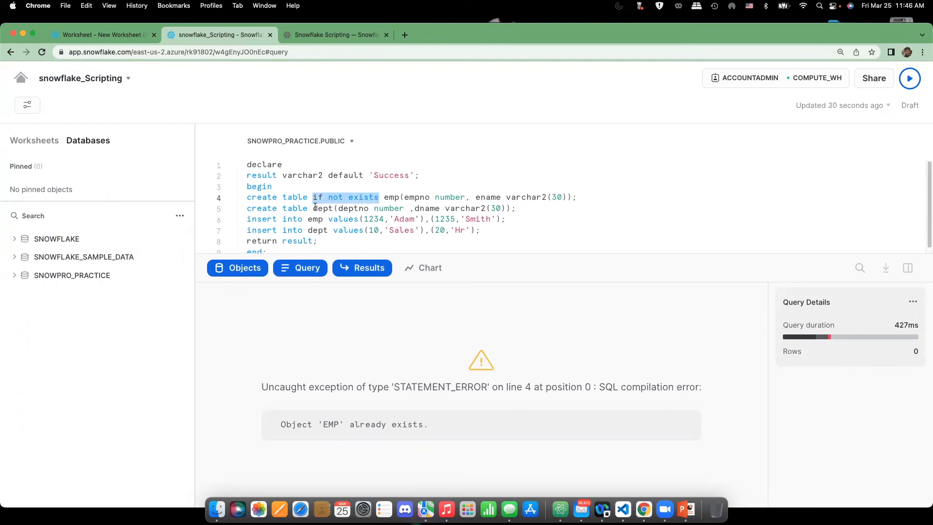
type("if not exists")
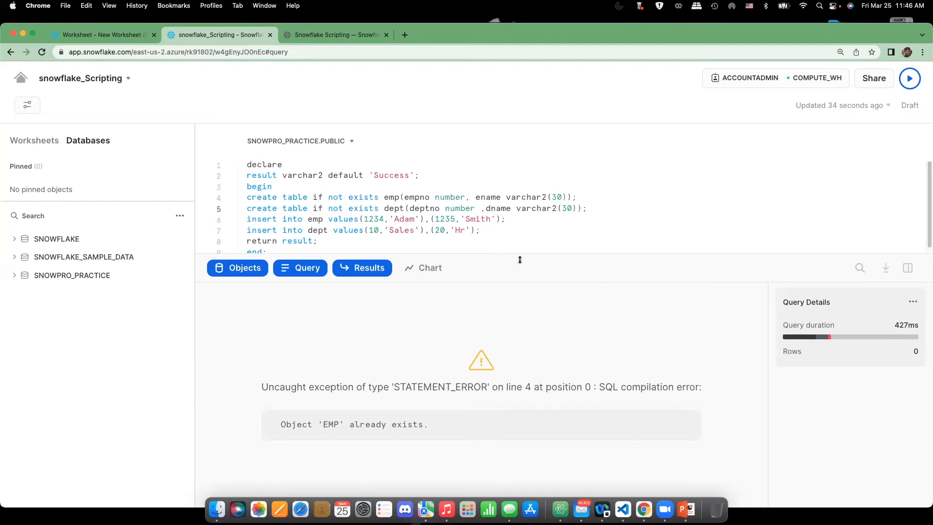
left_click_drag(519, 260, 515, 287)
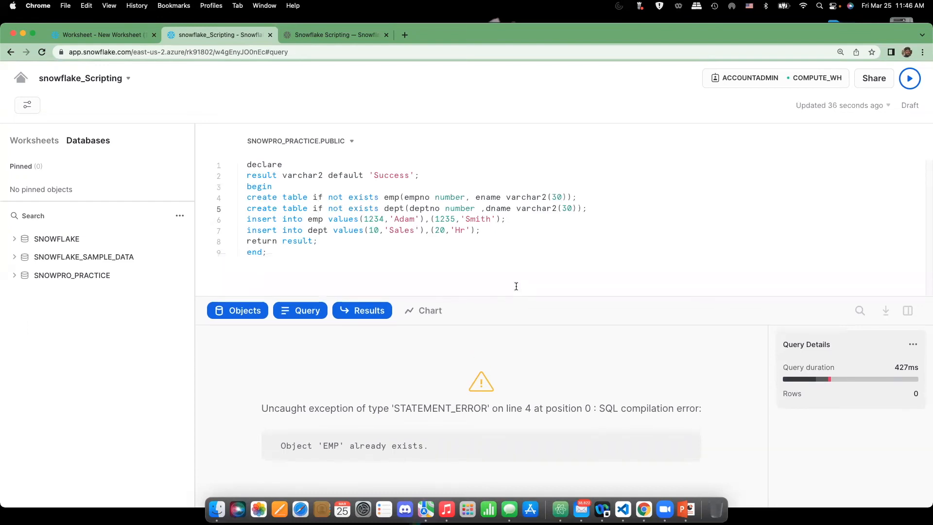
Rerun the anonymous block, get Success, and review the values inserted into emp.
left_click(910, 77)
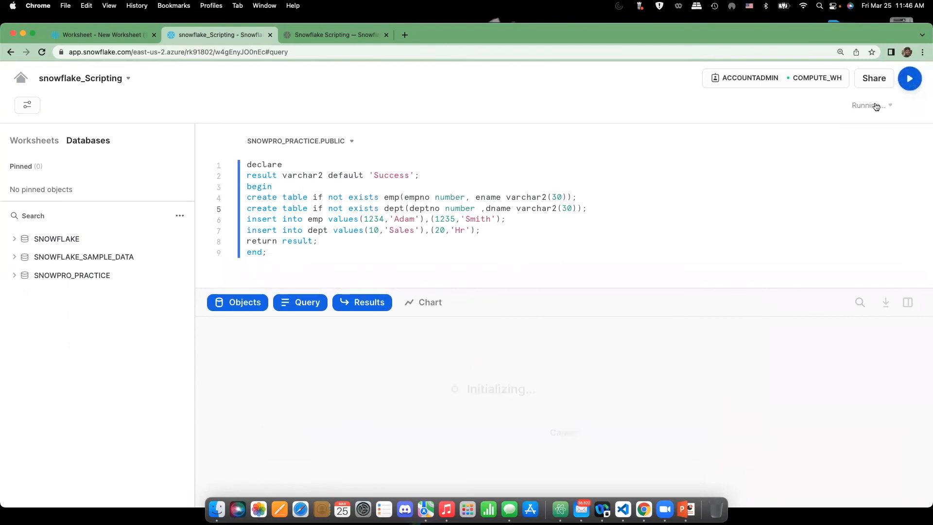
left_click(909, 78)
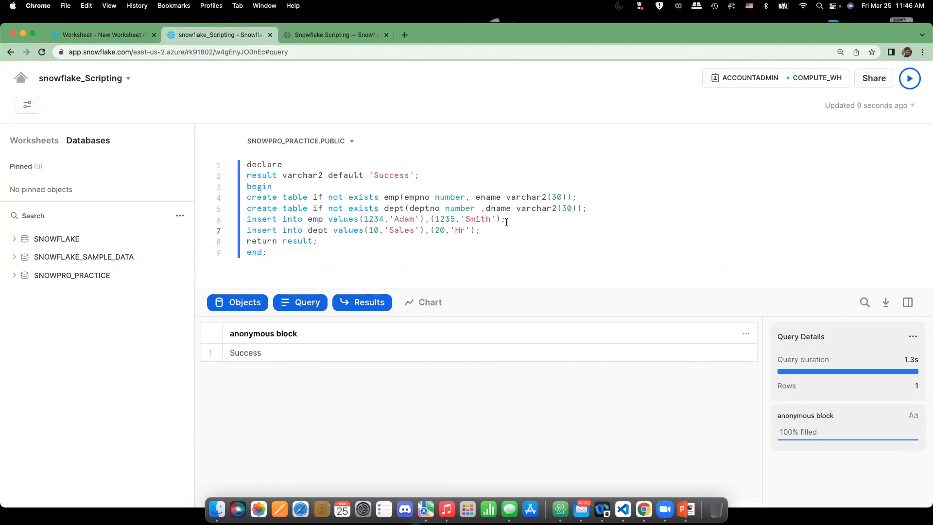
left_click_drag(326, 219, 506, 219)
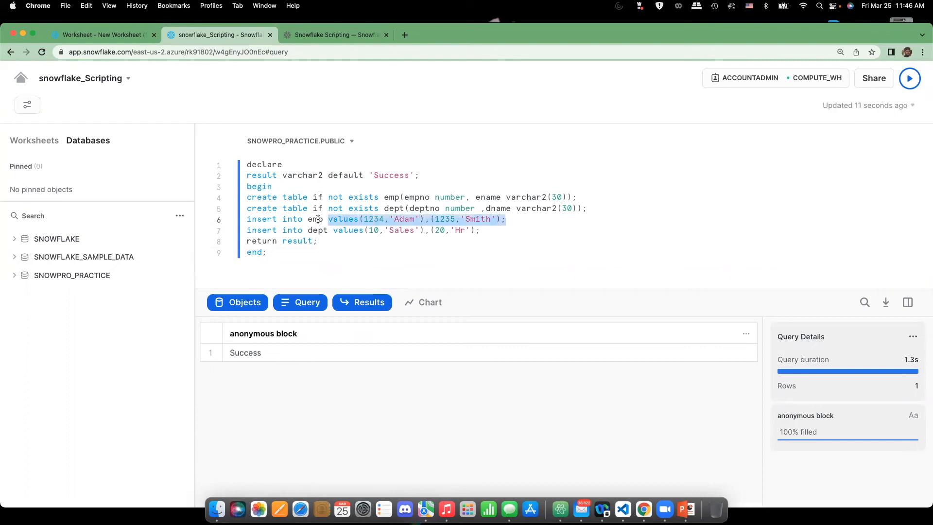
Expand SNOWPRO_PRACTICE > PUBLIC > Tables and inspect the DEPT and EMP tables (4 rows each).
left_click(72, 275)
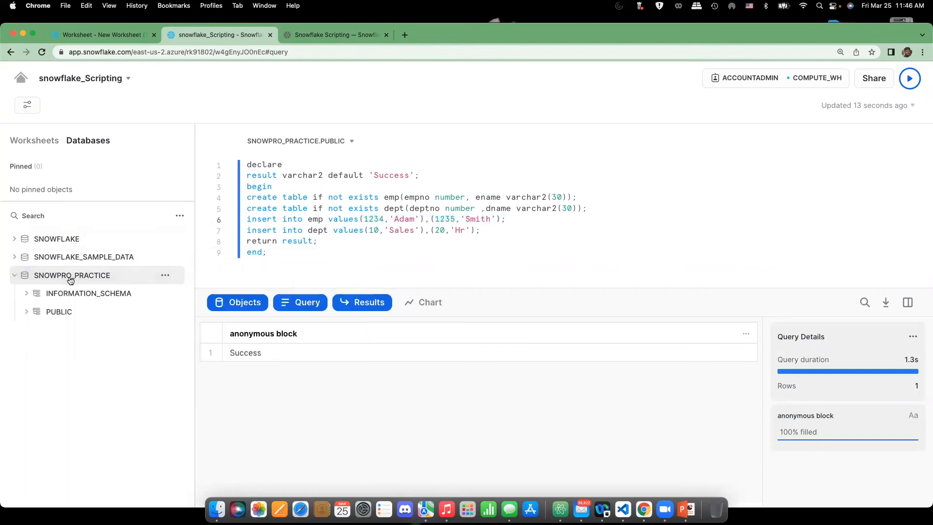
left_click(58, 311)
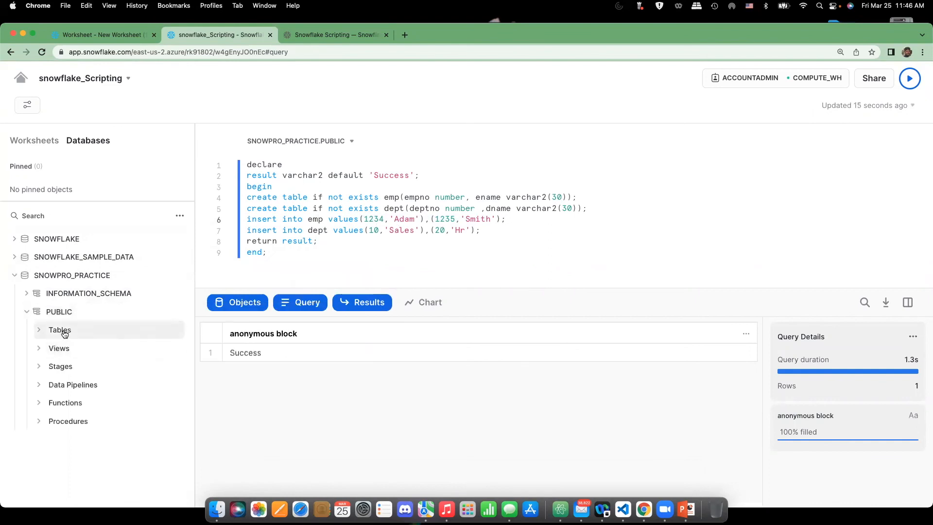
left_click(59, 329)
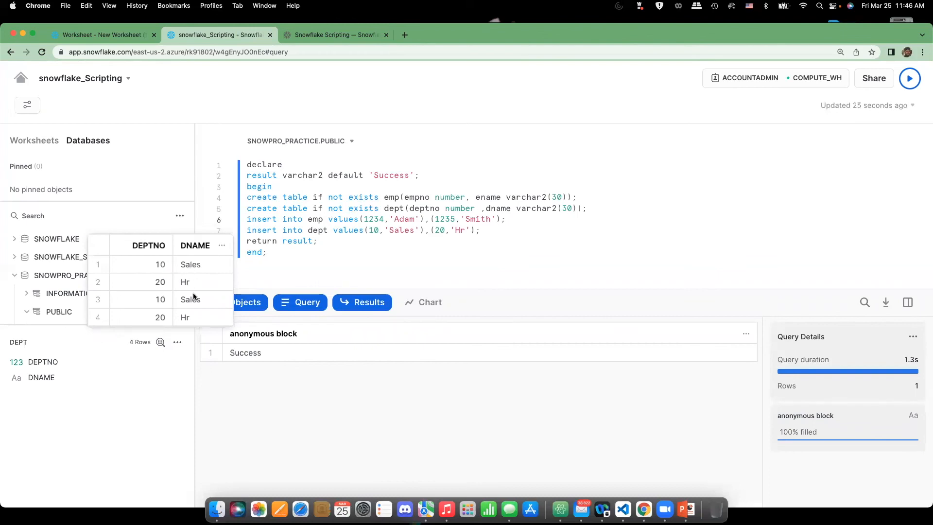
mouse_move(98, 380)
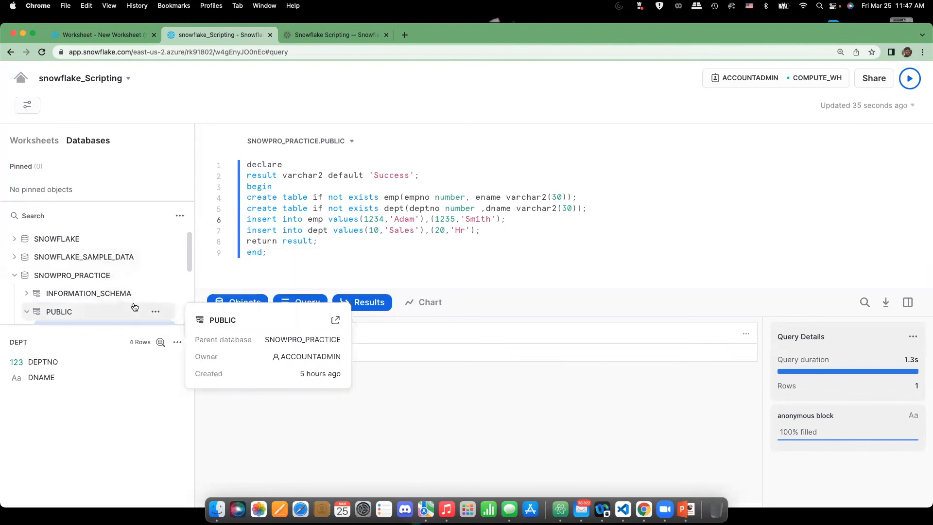
left_click(59, 311)
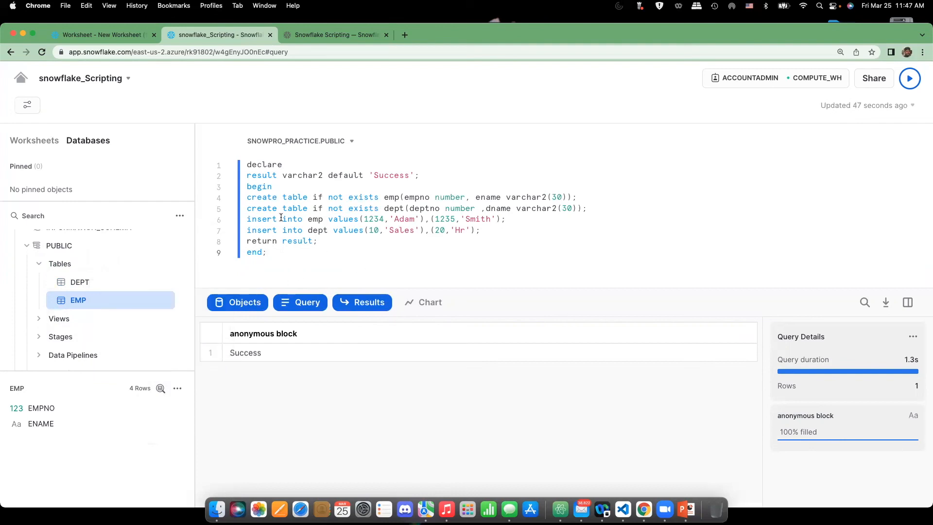
key("cmd+a")
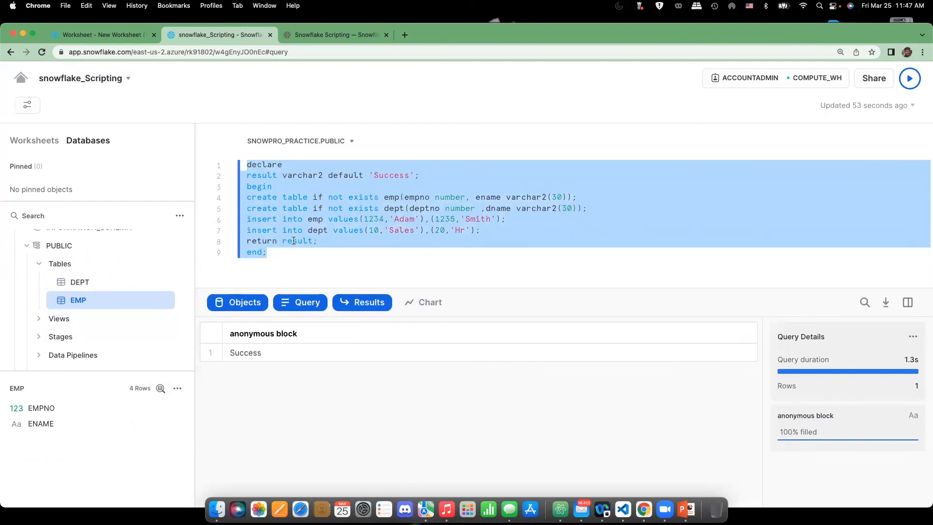
left_click(268, 251)
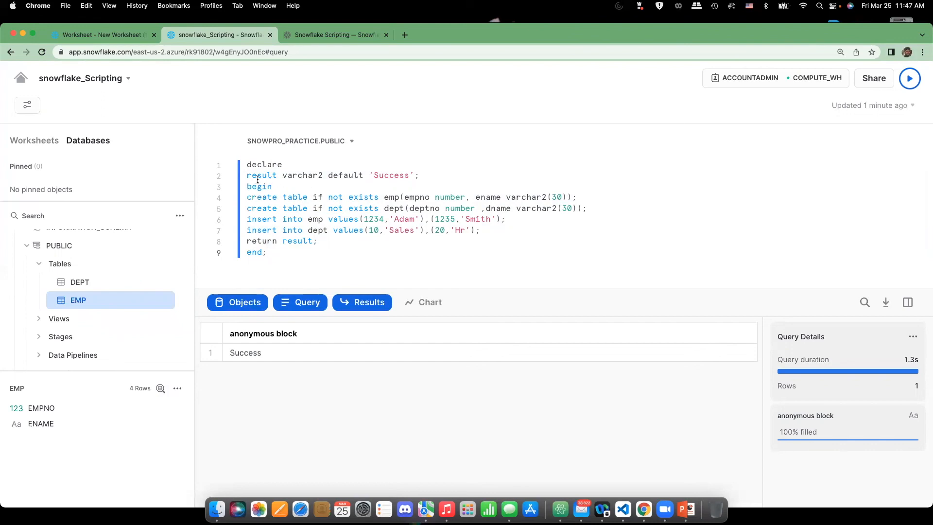
double_click(261, 175)
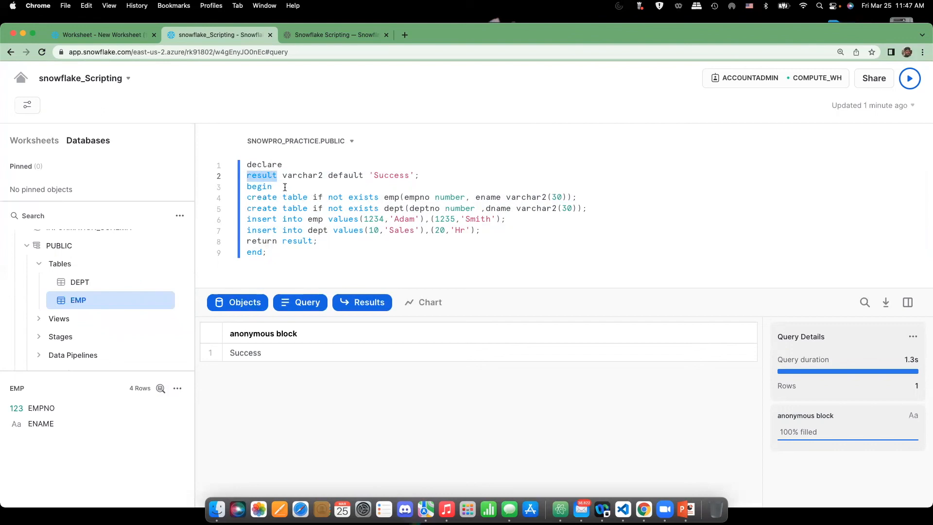